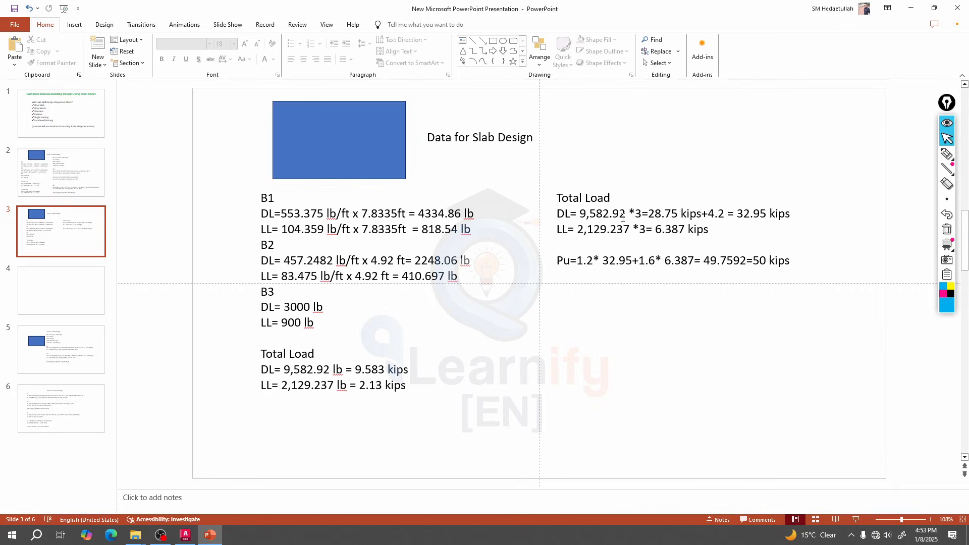
{"action": "mouse_move", "coordinate": [621, 309]}
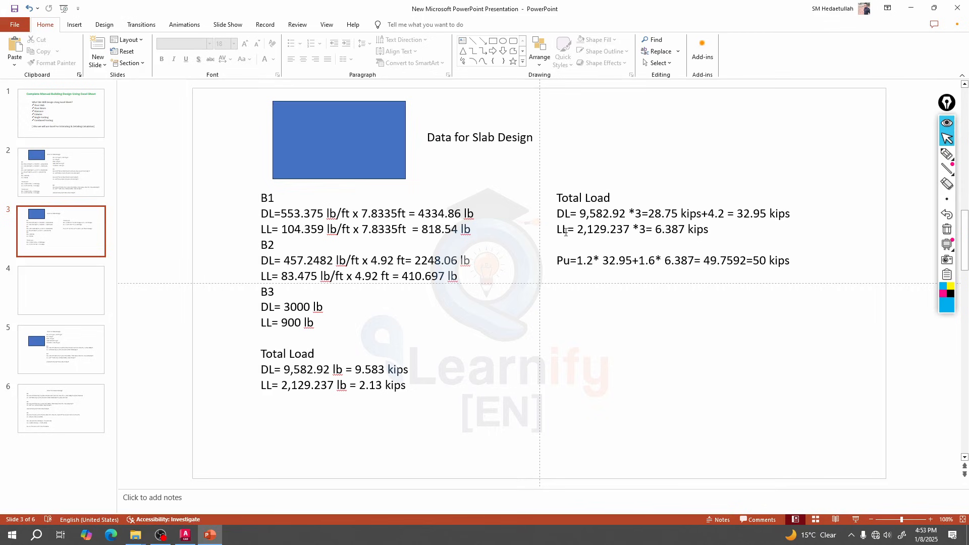
{"action": "mouse_move", "coordinate": [577, 259]}
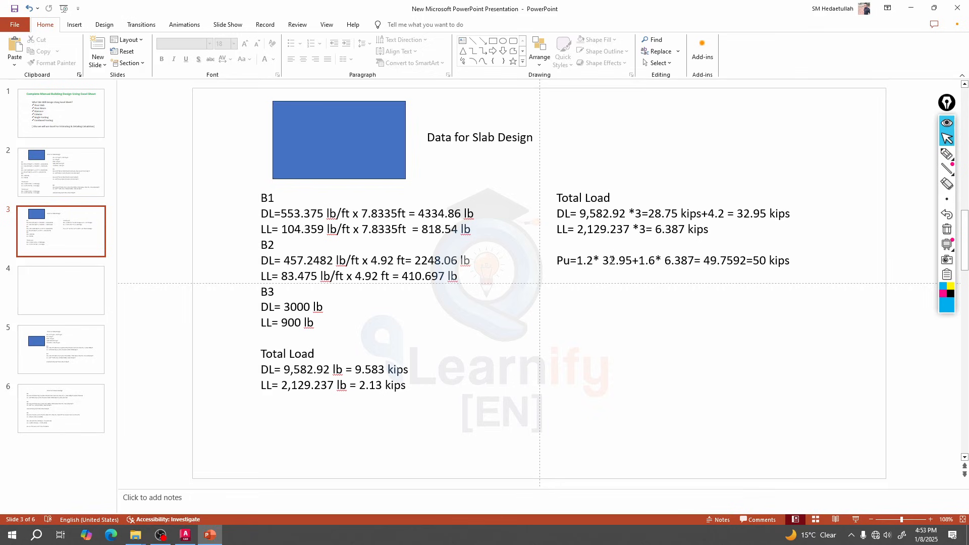
Note the load total as '+4.2 = 32.95 kips' from the 6.387 kips live load figure.
{"action": "double_click", "coordinate": [748, 213]}
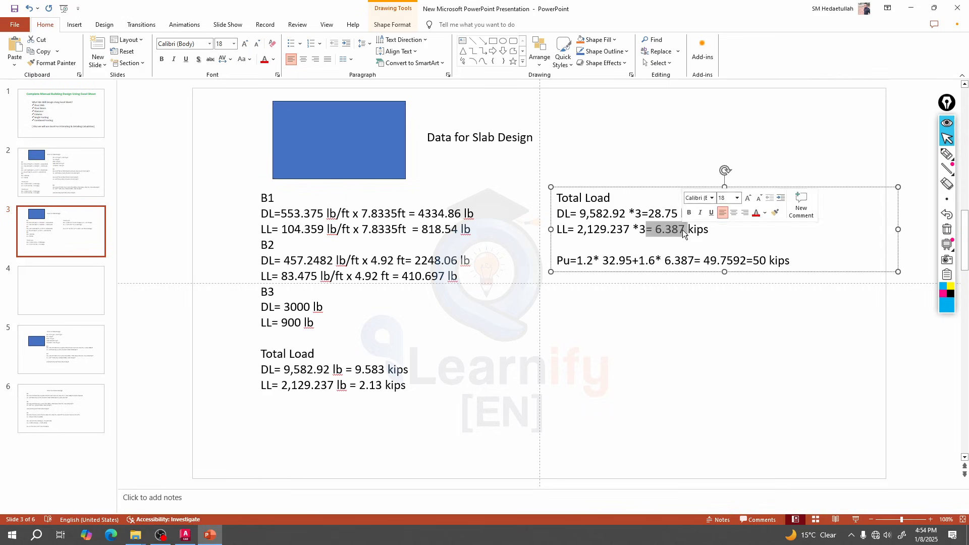
{"action": "type", "text": "+4.2 = 32.95 kips"}
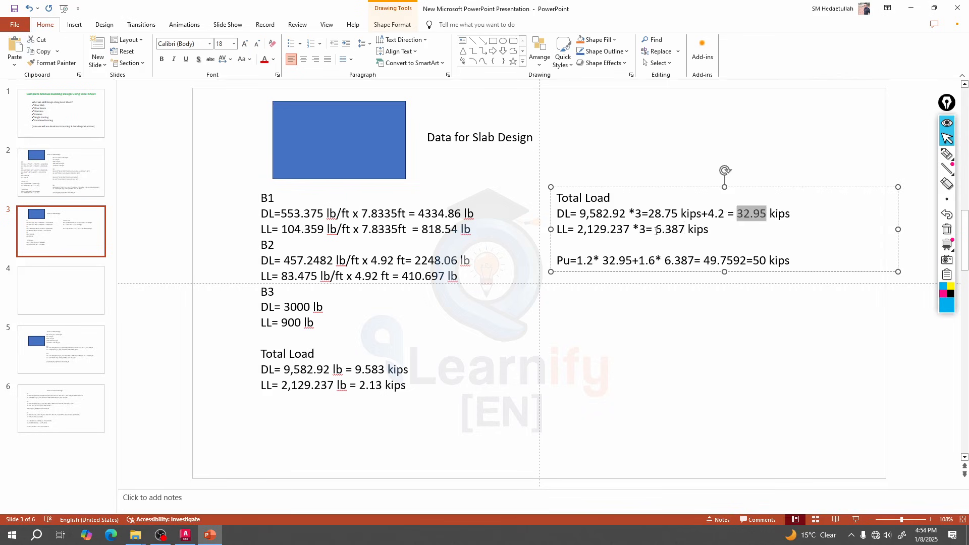
{"action": "left_click", "coordinate": [366, 447]}
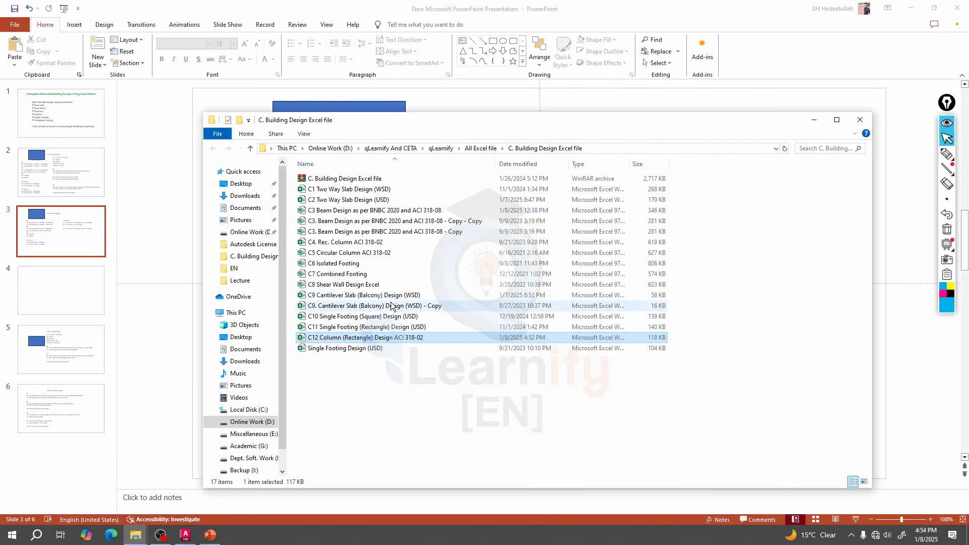
{"action": "mouse_move", "coordinate": [363, 316]}
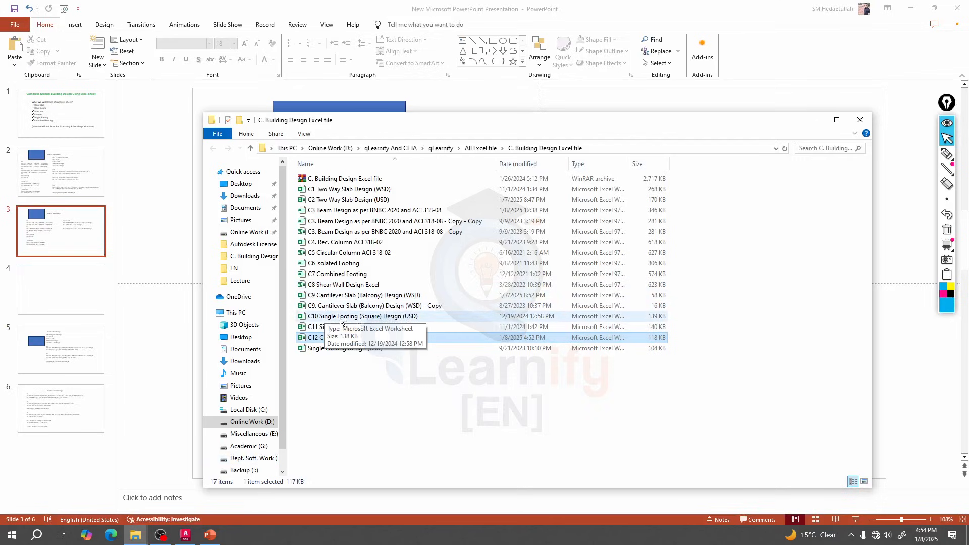
Open the C11 Single Footing (Rectangle) Design workbook and show its RIFD V1.1 design sheet.
{"action": "left_click", "coordinate": [363, 316]}
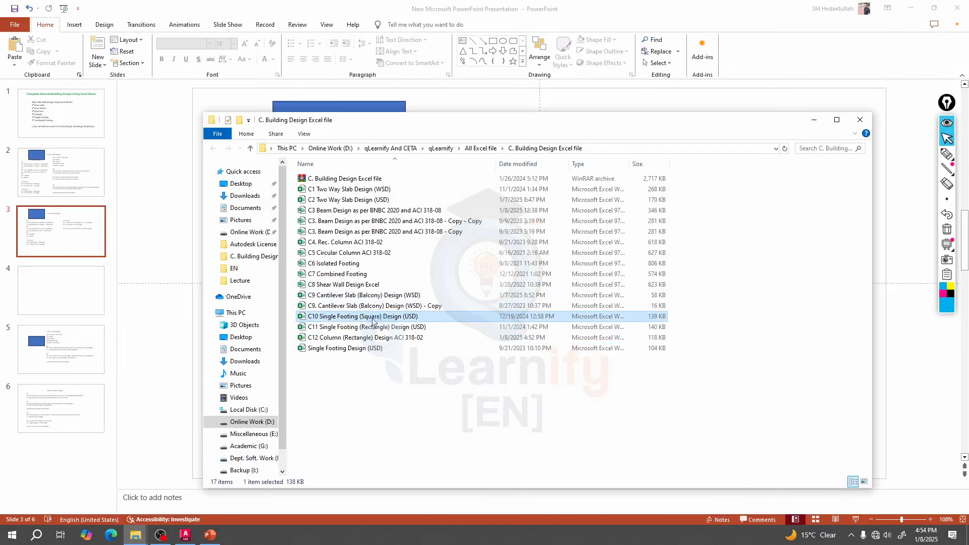
{"action": "left_click", "coordinate": [363, 326]}
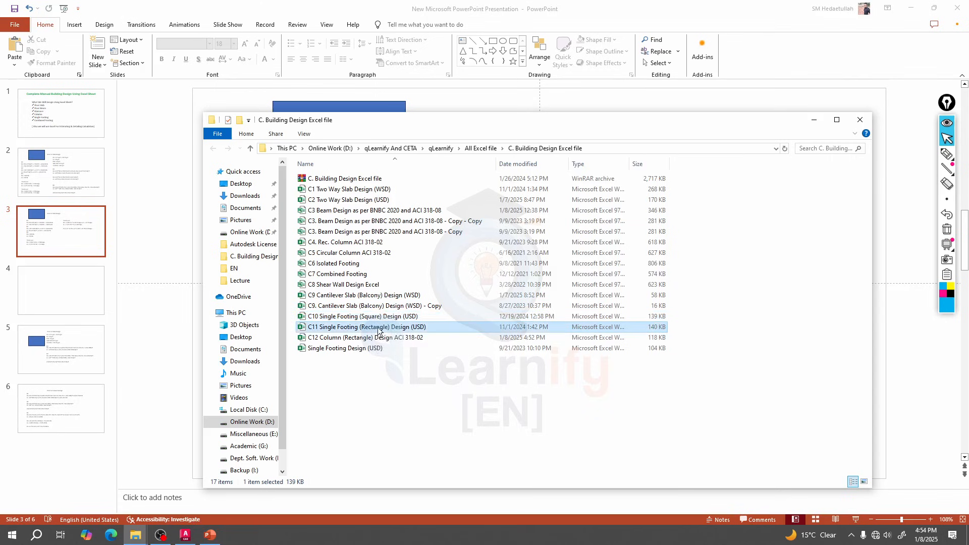
{"action": "left_click", "coordinate": [365, 316]}
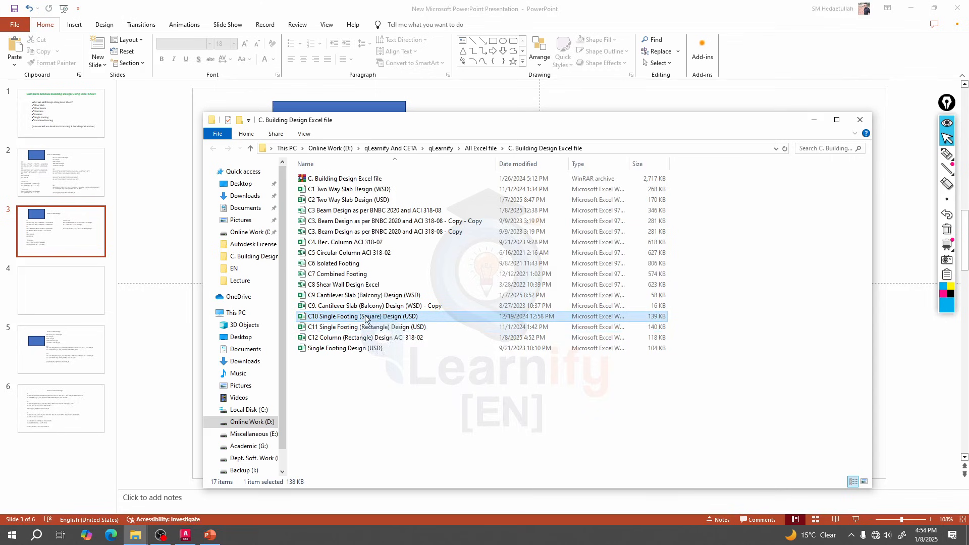
{"action": "left_click", "coordinate": [364, 326]}
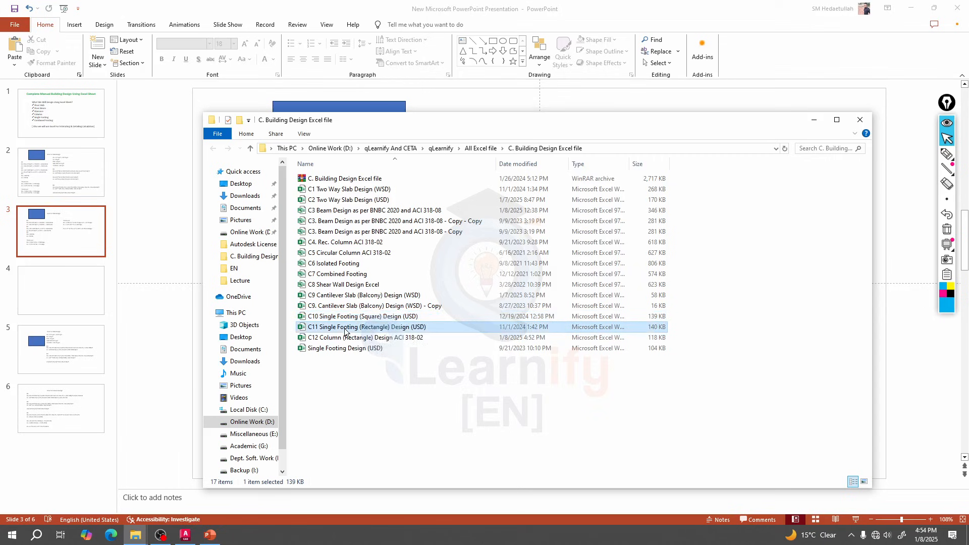
{"action": "mouse_move", "coordinate": [367, 332]}
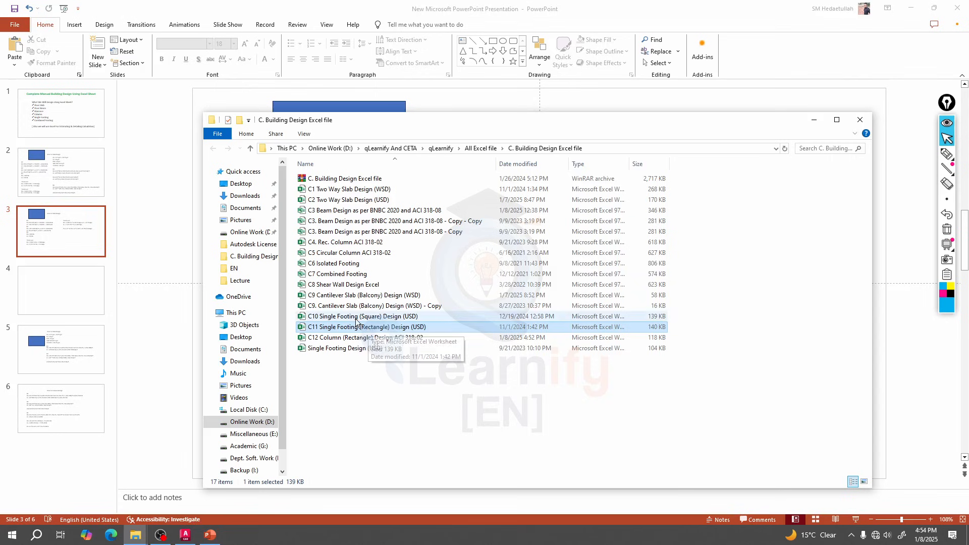
{"action": "left_click", "coordinate": [365, 316]}
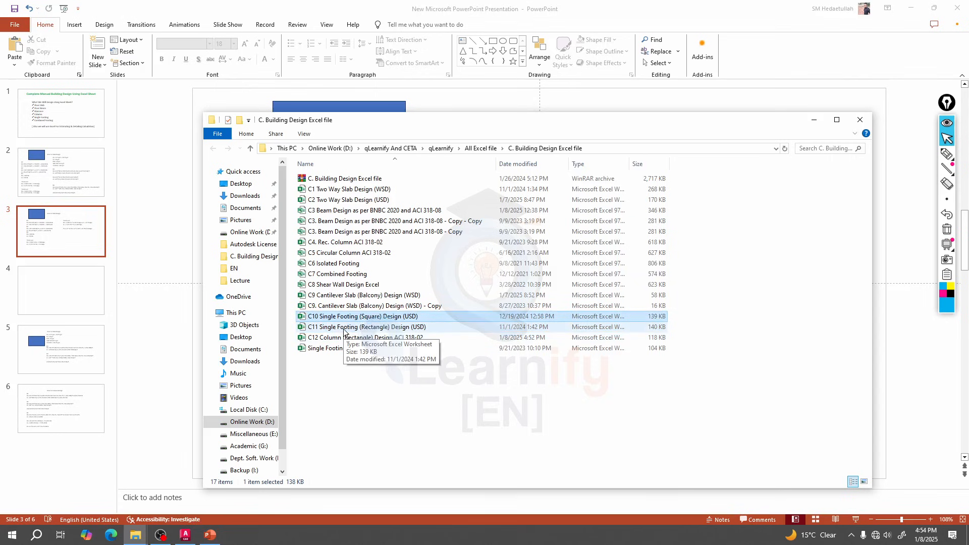
{"action": "double_click", "coordinate": [370, 327]}
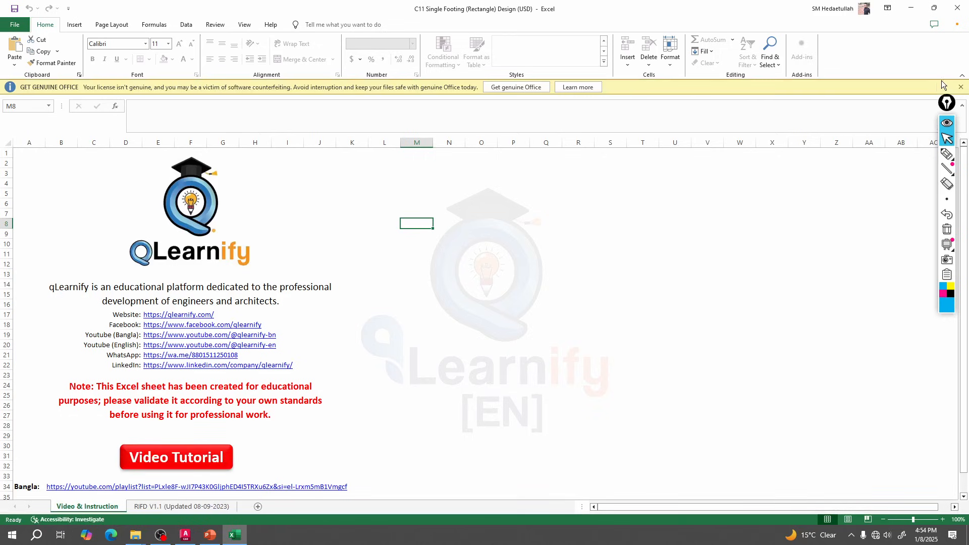
{"action": "left_click", "coordinate": [960, 87]}
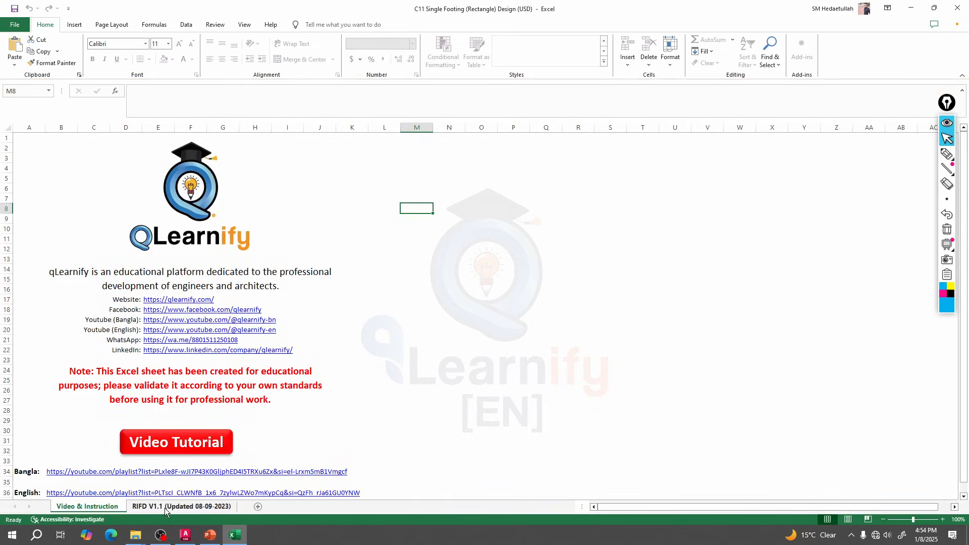
{"action": "left_click", "coordinate": [181, 506]}
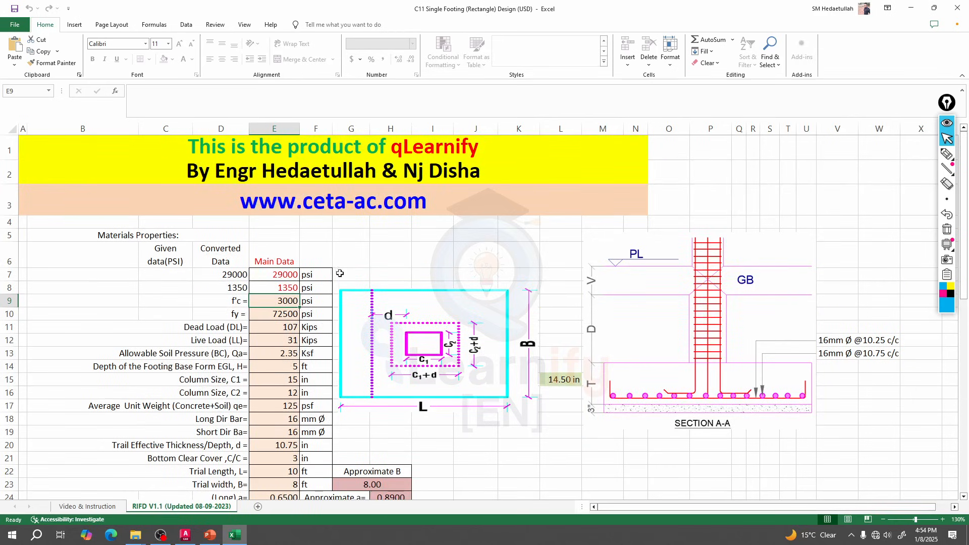
Enter f'c 3500 psi and dead load 32.95 kips, checking the slide's load totals in between.
{"action": "left_click", "coordinate": [274, 327]}
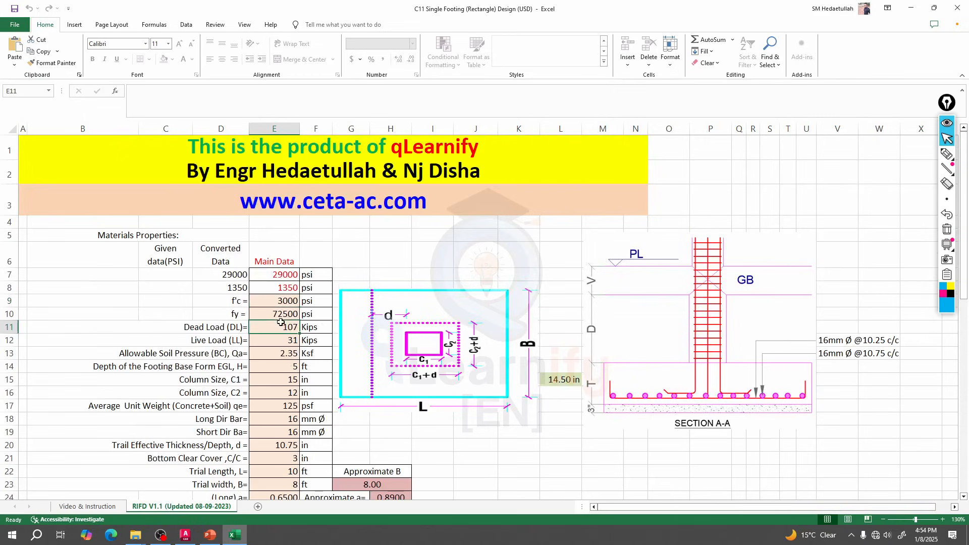
{"action": "left_click", "coordinate": [273, 300]}
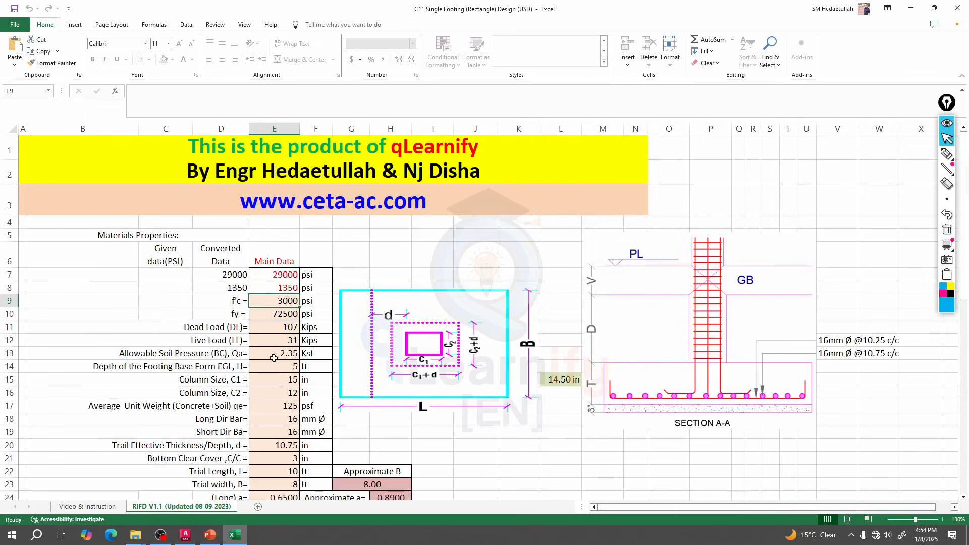
{"action": "type", "text": "3500"}
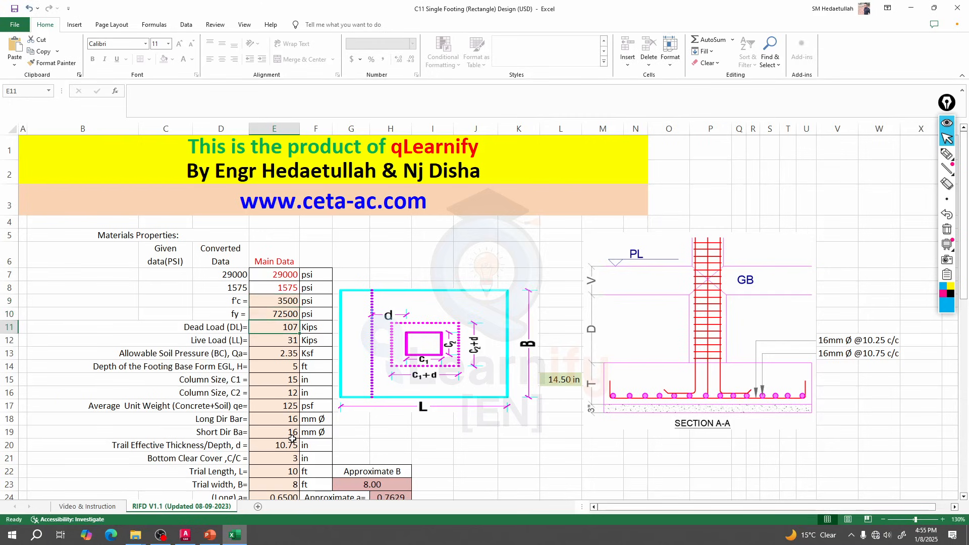
{"action": "left_click", "coordinate": [210, 535]}
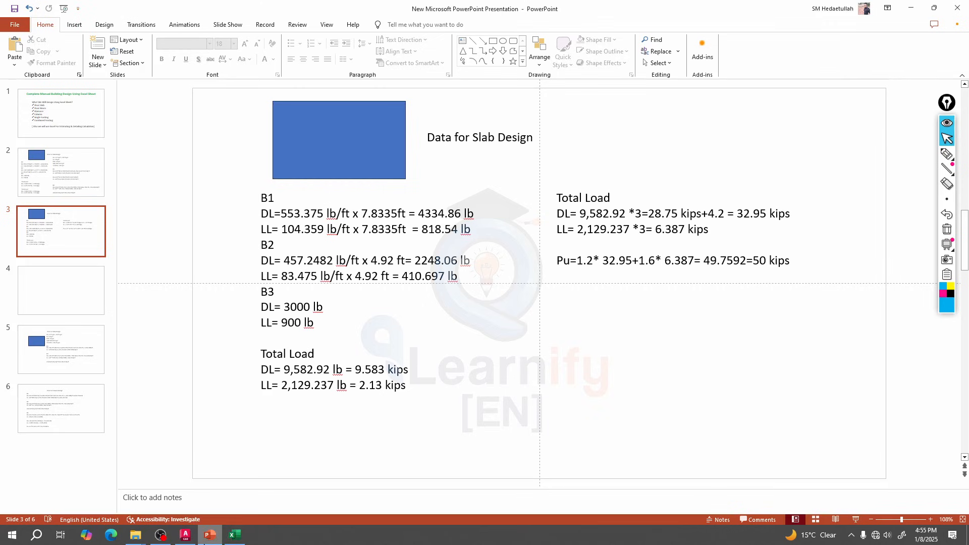
{"action": "left_click", "coordinate": [235, 535]}
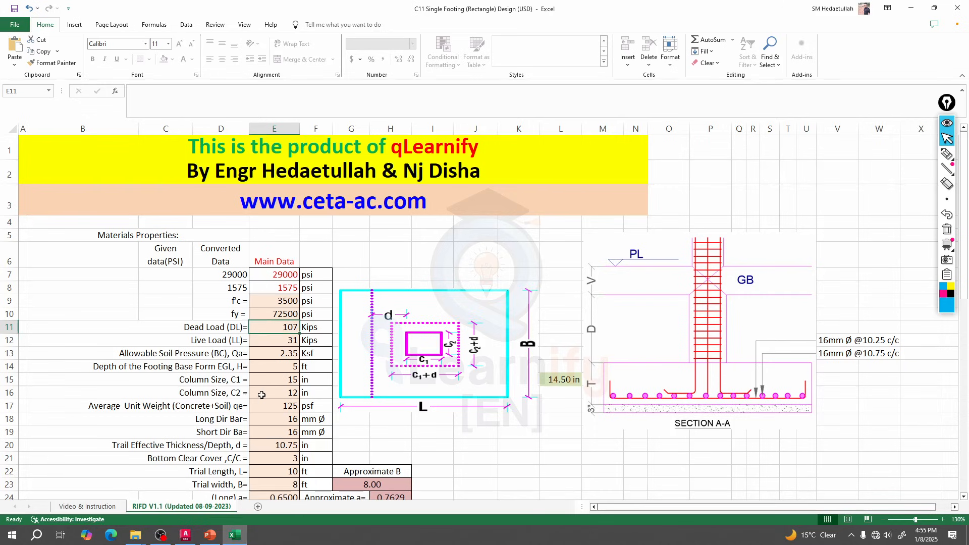
{"action": "type", "text": "32.95+1.6* 6.387= 49.7592=50 kips"}
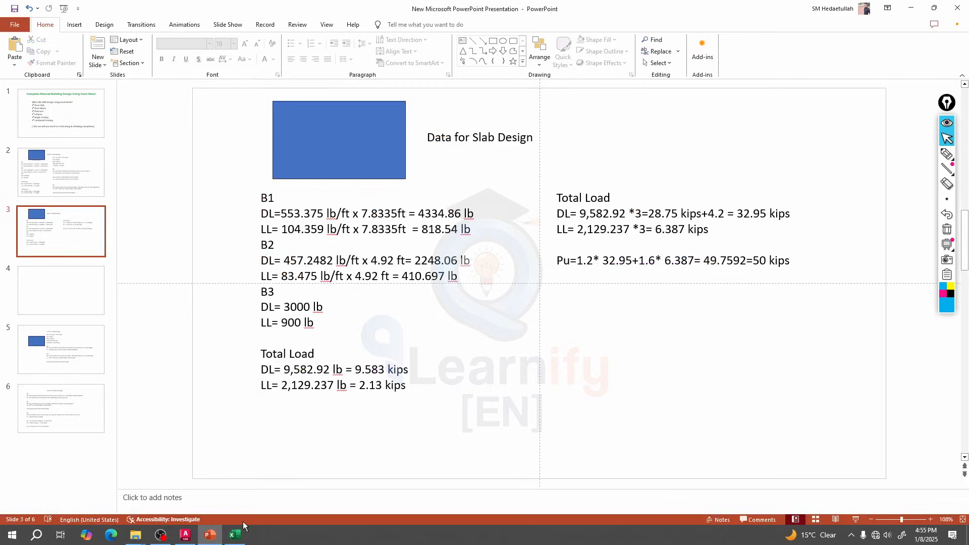
{"action": "mouse_move", "coordinate": [233, 534]}
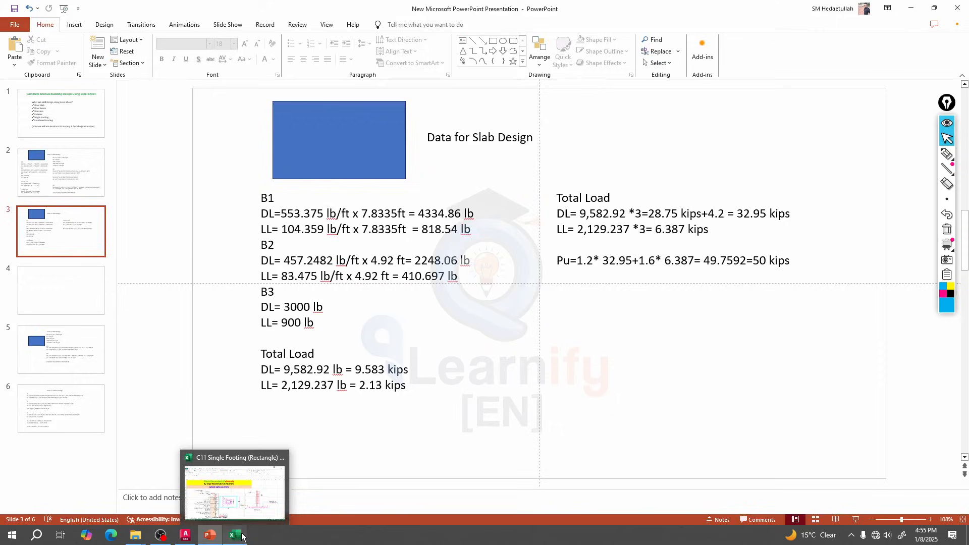
{"action": "left_click", "coordinate": [234, 534]}
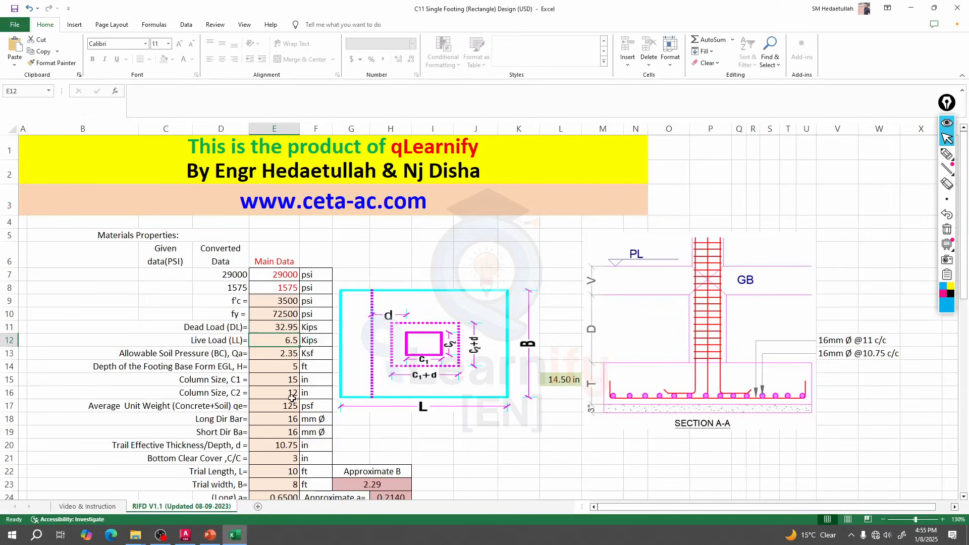
Review the 32.95-kip dead load, 6.5-kip live load and allowable soil pressure inputs.
{"action": "left_click", "coordinate": [273, 327]}
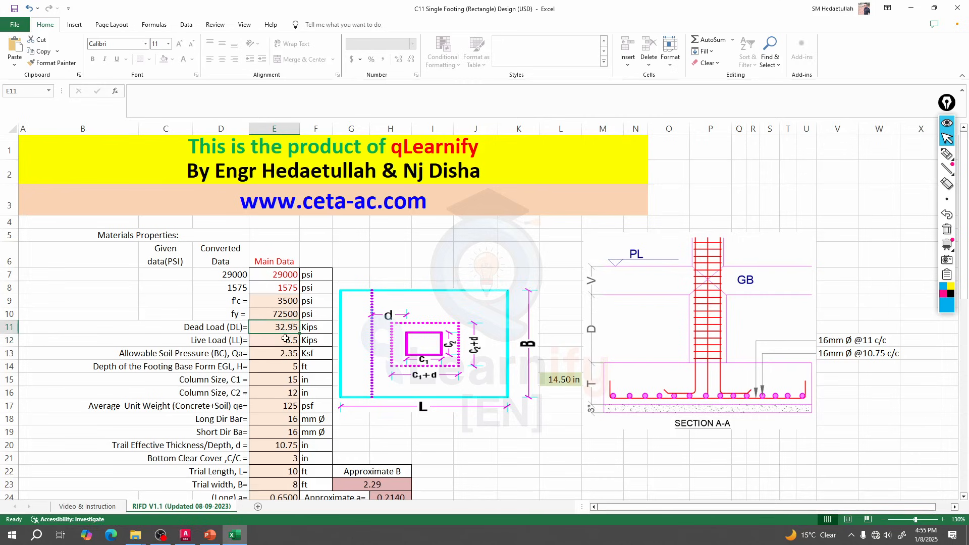
{"action": "left_click", "coordinate": [273, 340]}
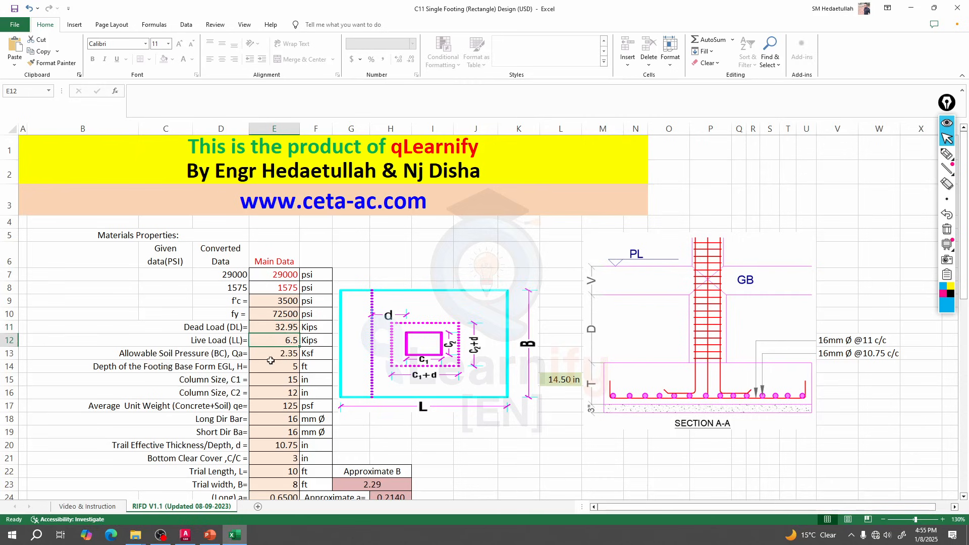
{"action": "left_click", "coordinate": [274, 353]}
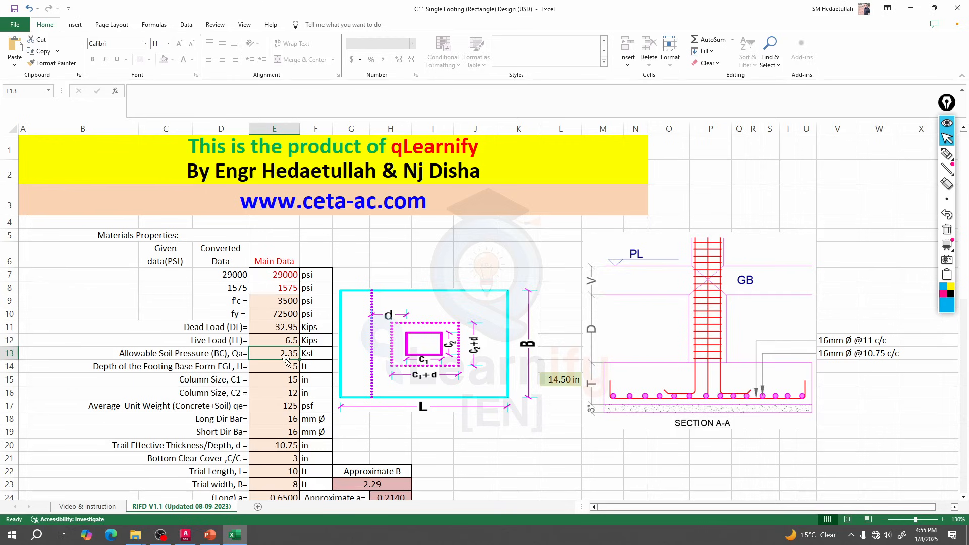
Set the allowable soil pressure Qa to 1.5 Ksf, raising approximate B to 4.51.
{"action": "type", "text": "1.5"}
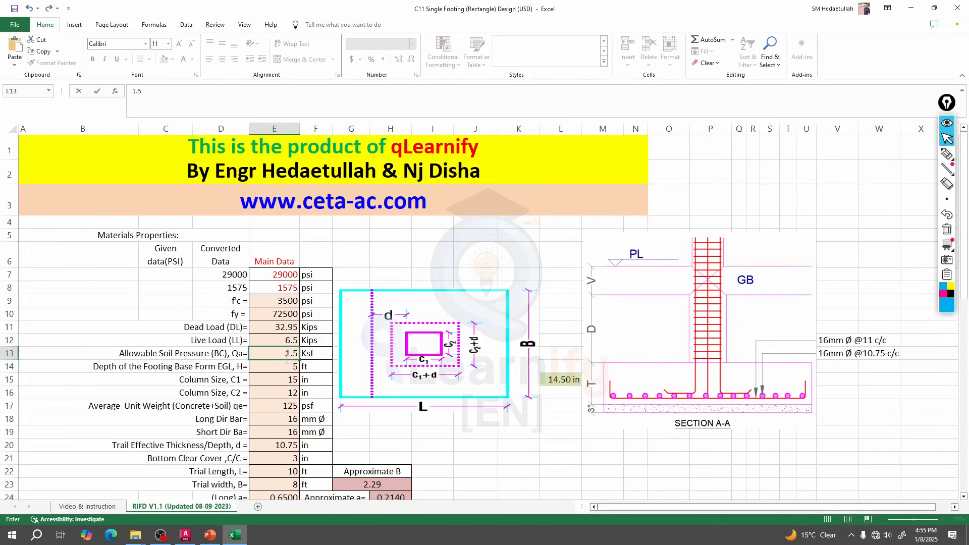
{"action": "key", "text": "Enter"}
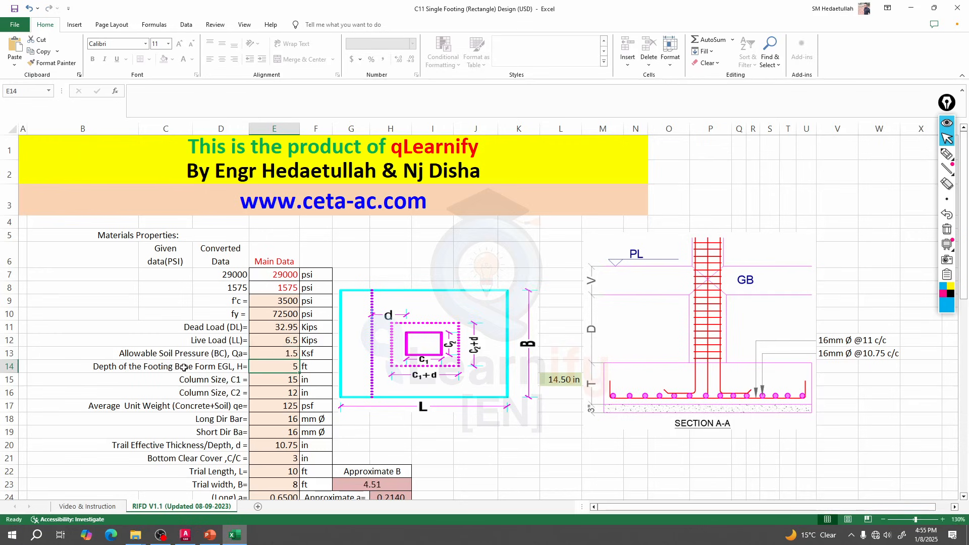
{"action": "mouse_move", "coordinate": [659, 340]}
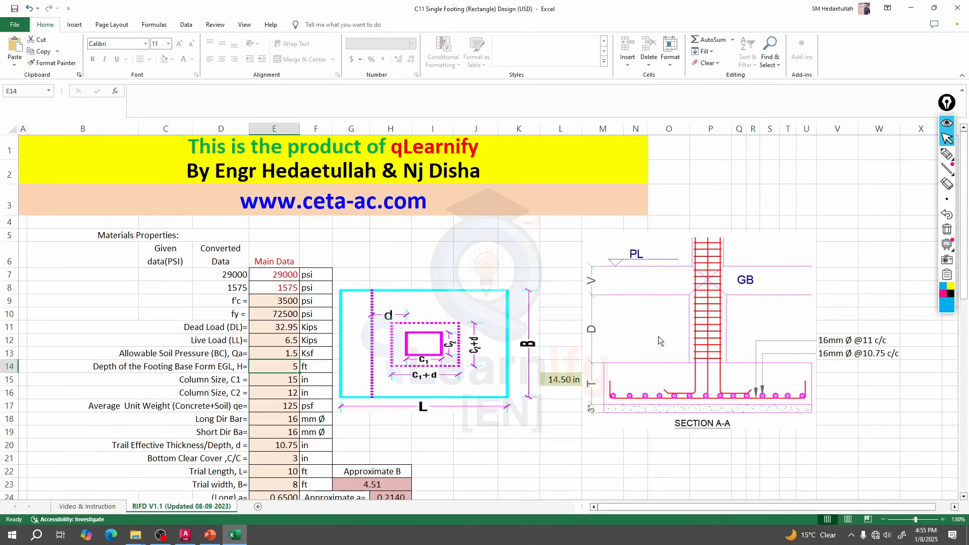
{"action": "mouse_move", "coordinate": [807, 275]}
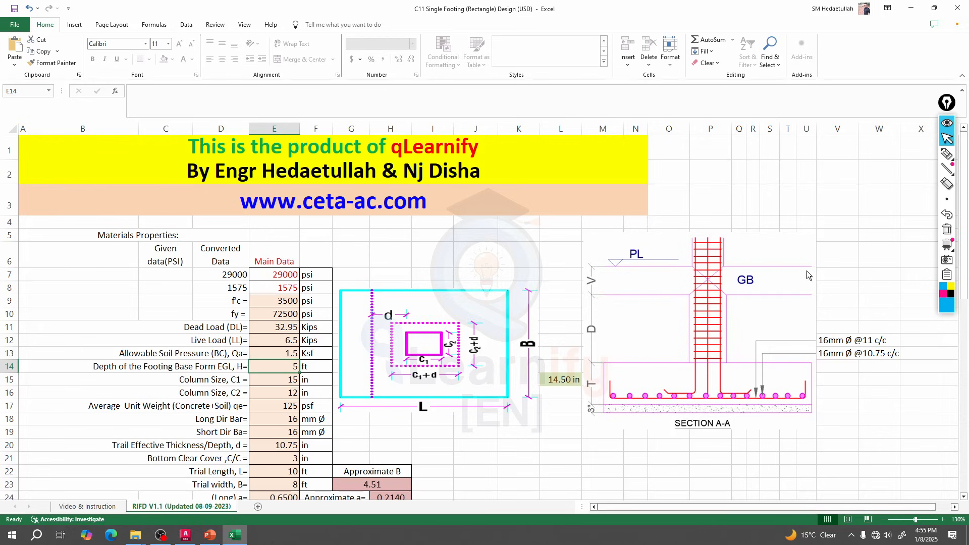
{"action": "mouse_move", "coordinate": [660, 273]}
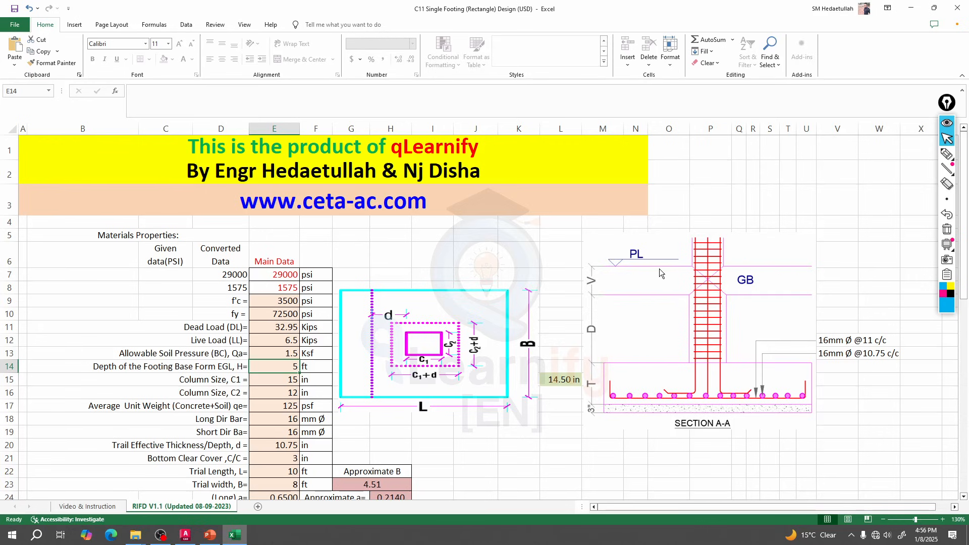
{"action": "mouse_move", "coordinate": [591, 338]}
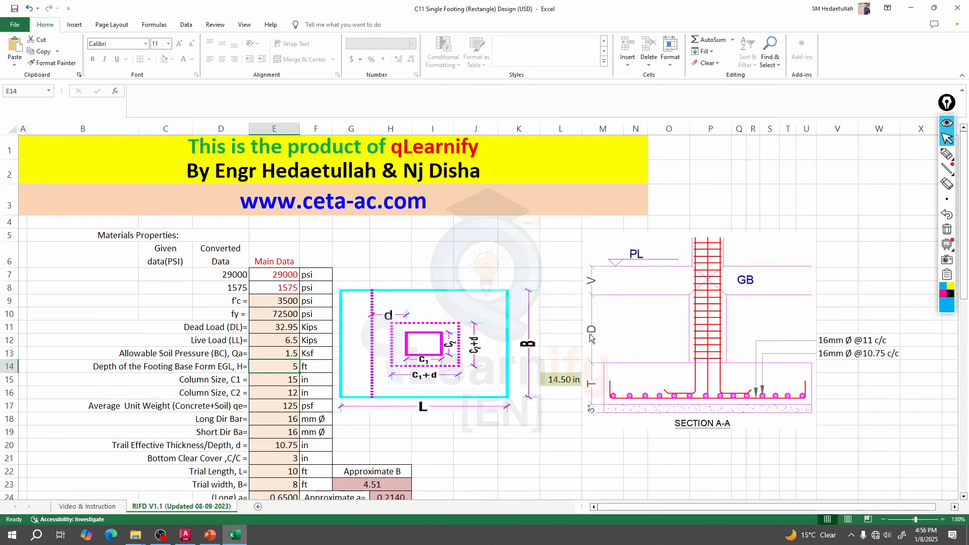
{"action": "mouse_move", "coordinate": [595, 379]}
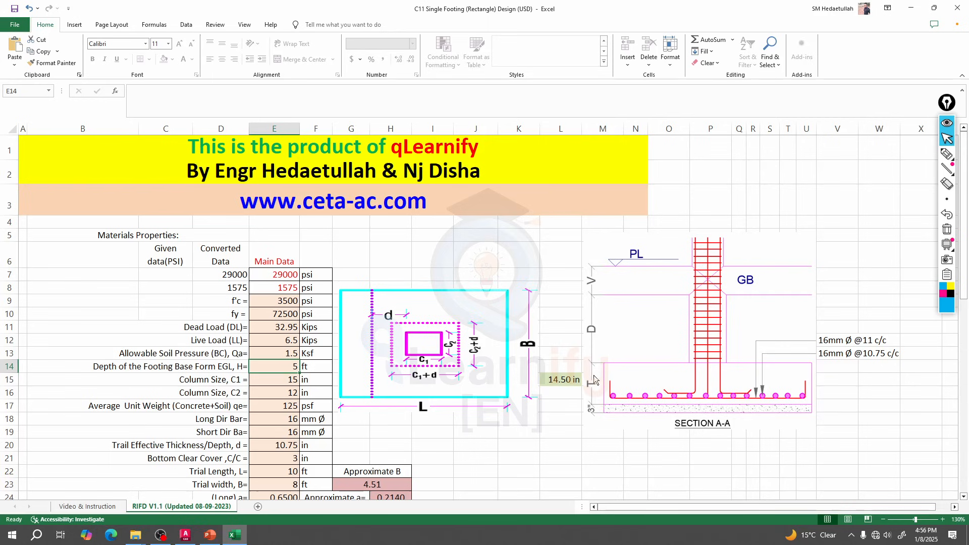
{"action": "mouse_move", "coordinate": [846, 400]}
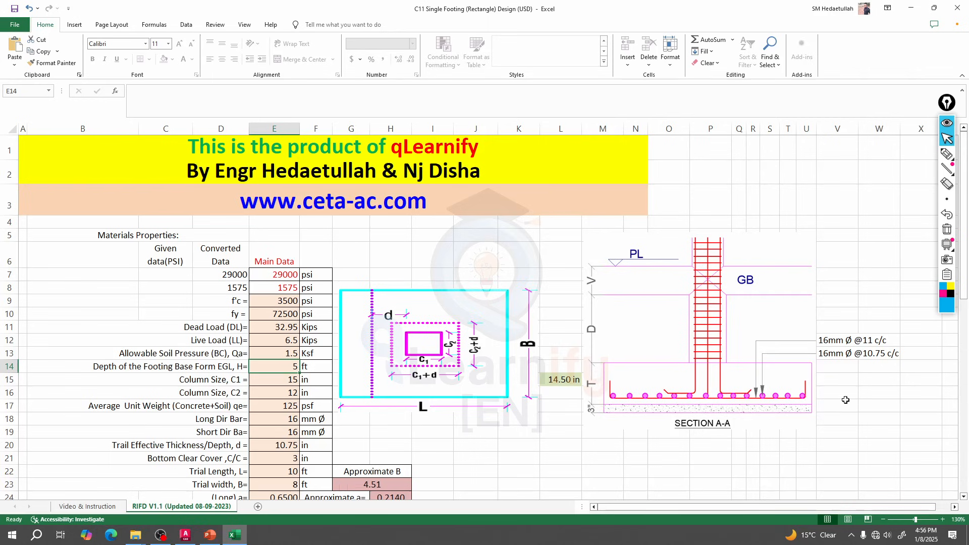
{"action": "mouse_move", "coordinate": [646, 407]}
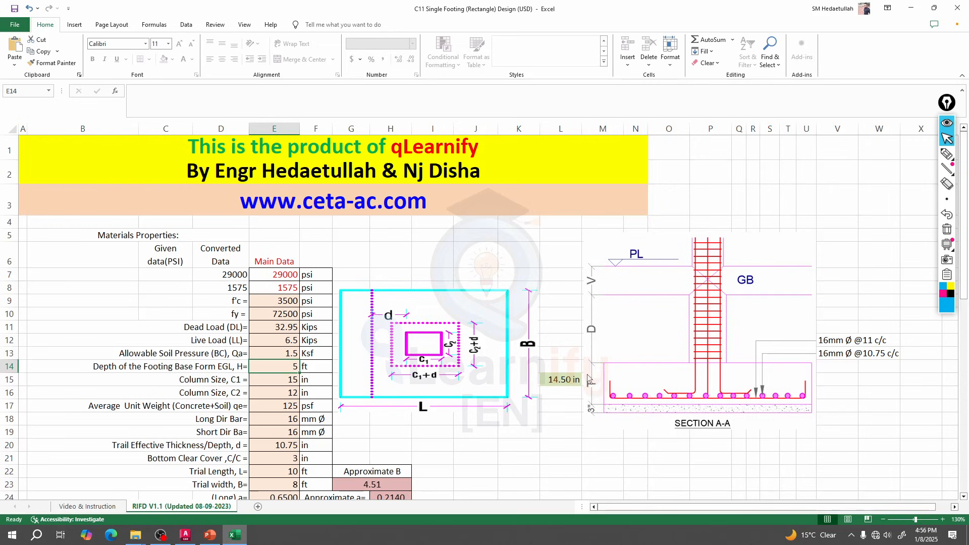
{"action": "mouse_move", "coordinate": [650, 402]}
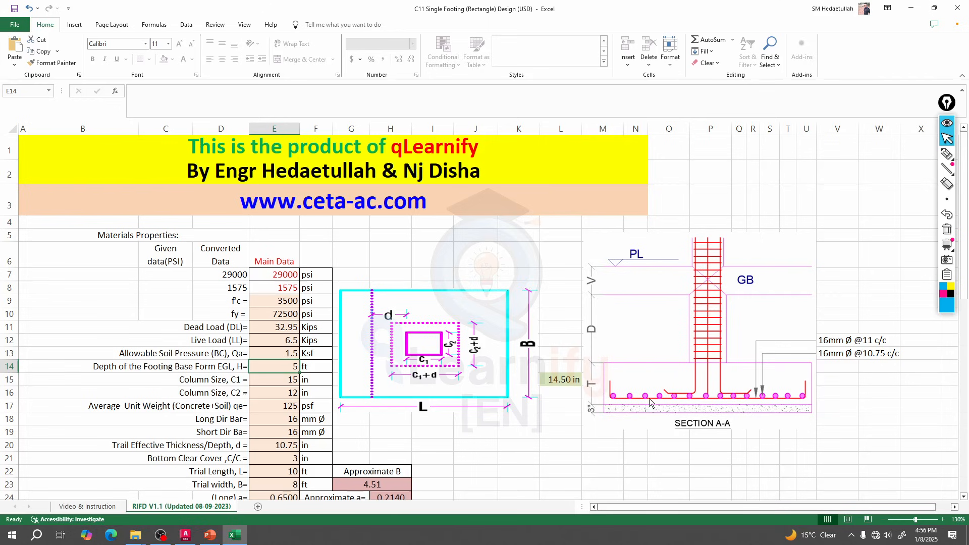
{"action": "mouse_move", "coordinate": [586, 411]}
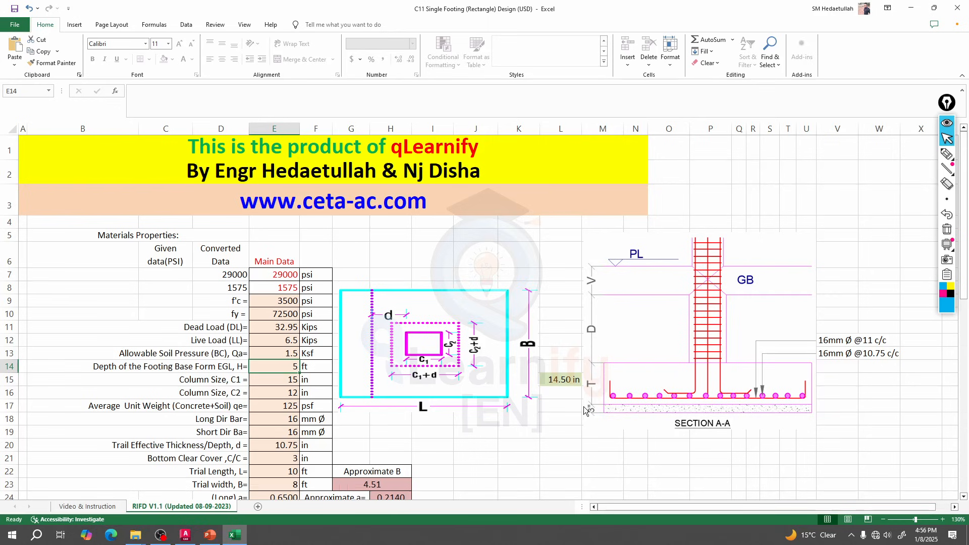
{"action": "mouse_move", "coordinate": [647, 409]}
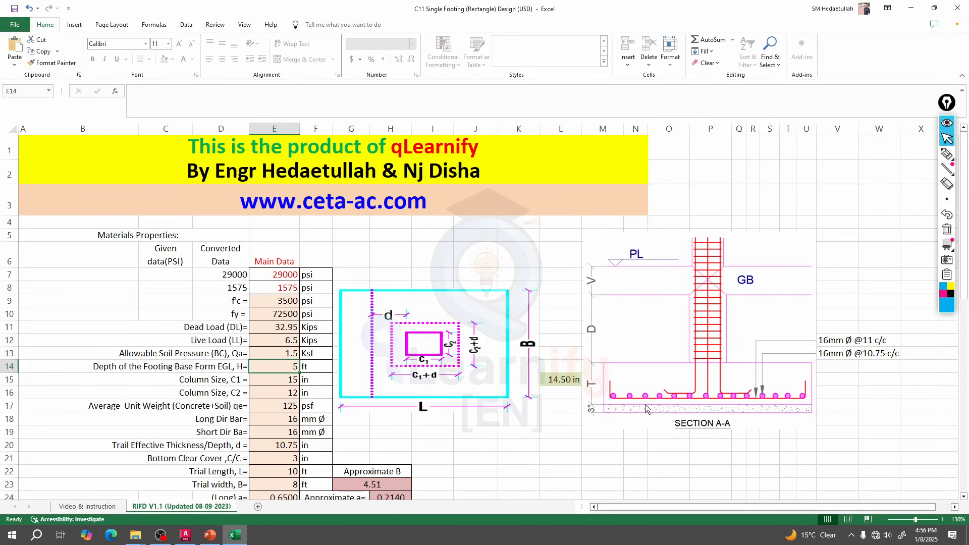
{"action": "mouse_move", "coordinate": [641, 337]}
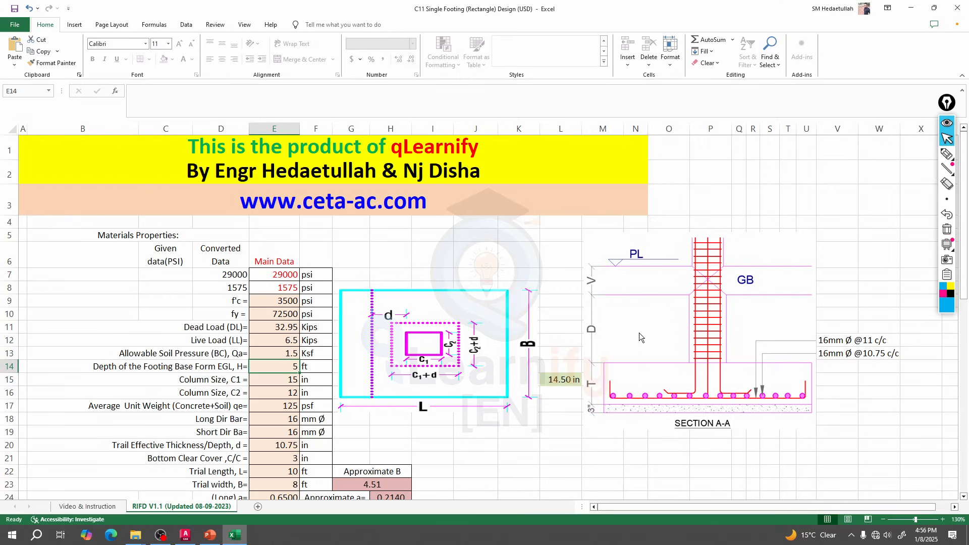
{"action": "mouse_move", "coordinate": [681, 269]}
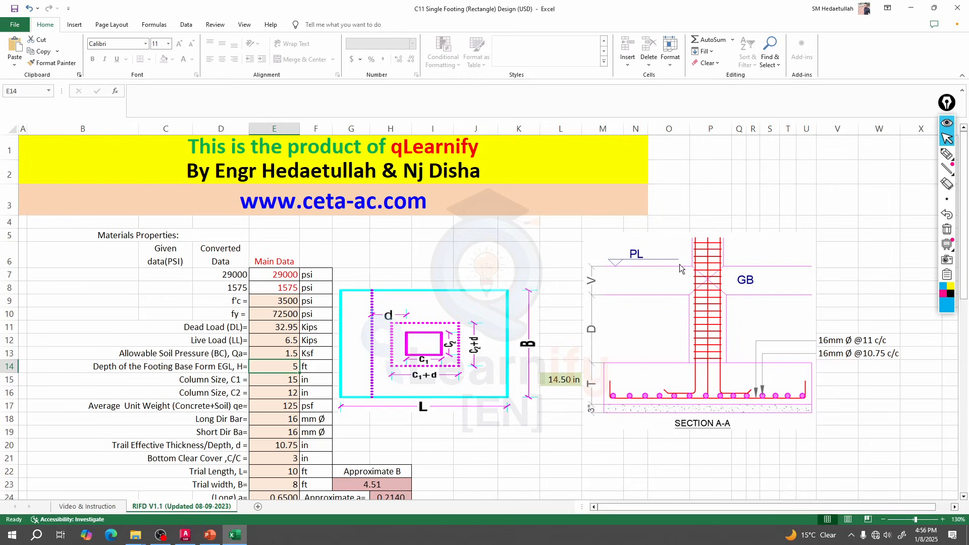
{"action": "mouse_move", "coordinate": [629, 398]}
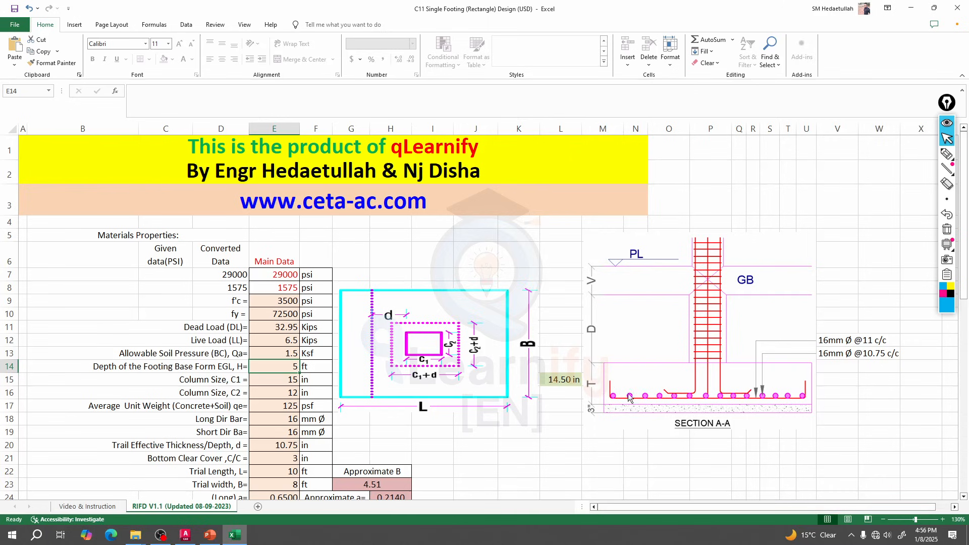
{"action": "mouse_move", "coordinate": [688, 306]}
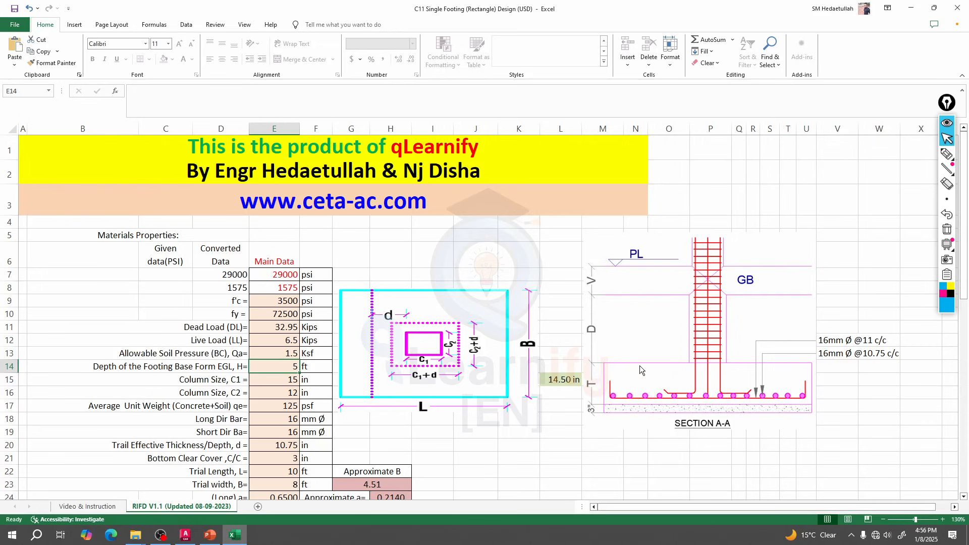
{"action": "mouse_move", "coordinate": [783, 405]}
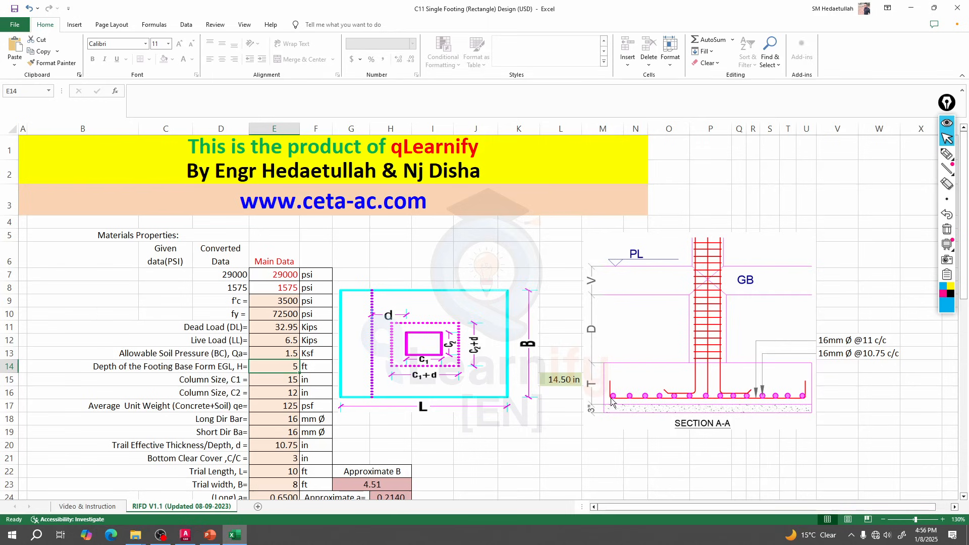
{"action": "mouse_move", "coordinate": [597, 410]}
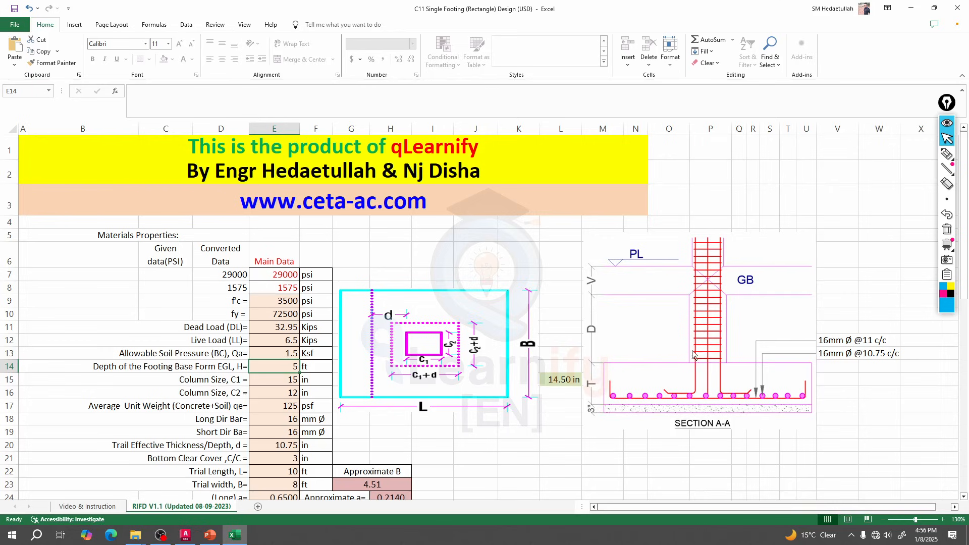
{"action": "mouse_move", "coordinate": [660, 336]}
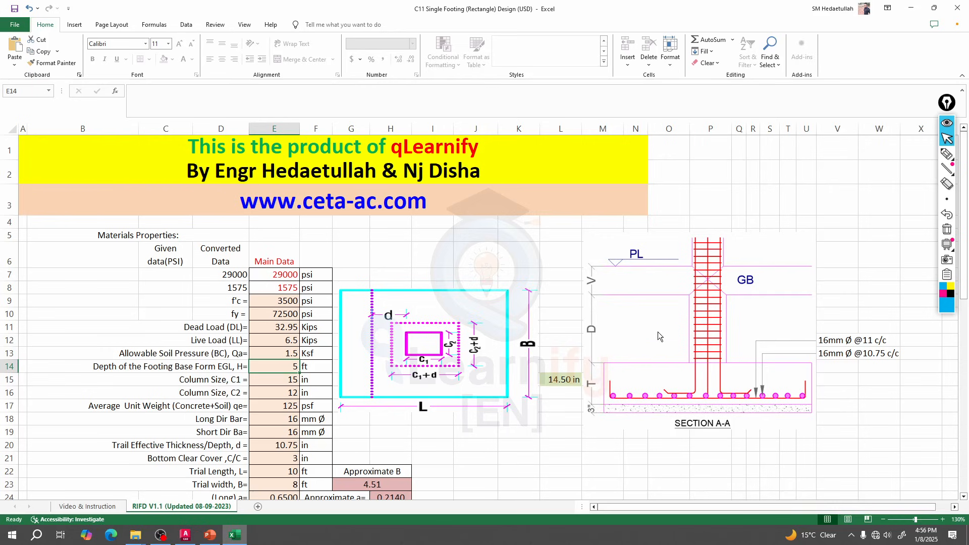
{"action": "mouse_move", "coordinate": [657, 318]}
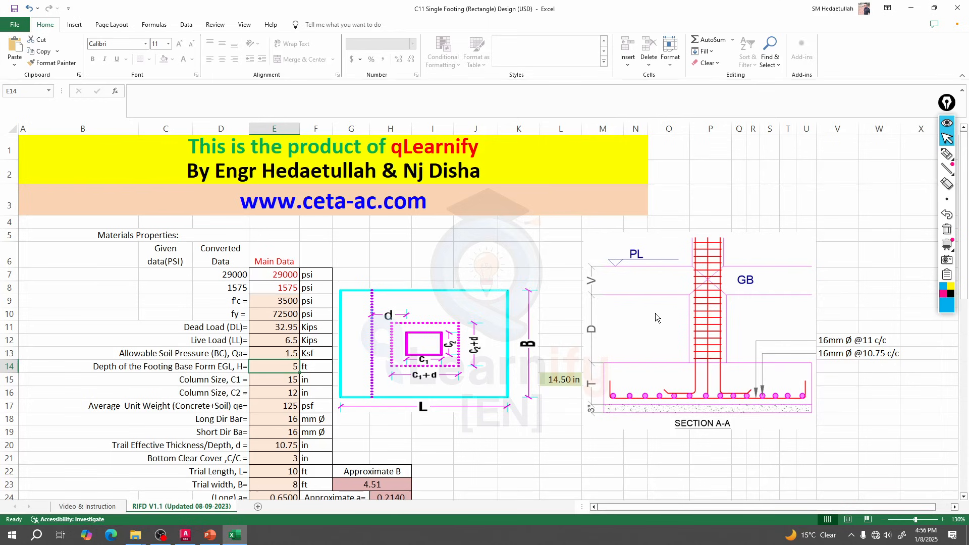
{"action": "mouse_move", "coordinate": [599, 418]}
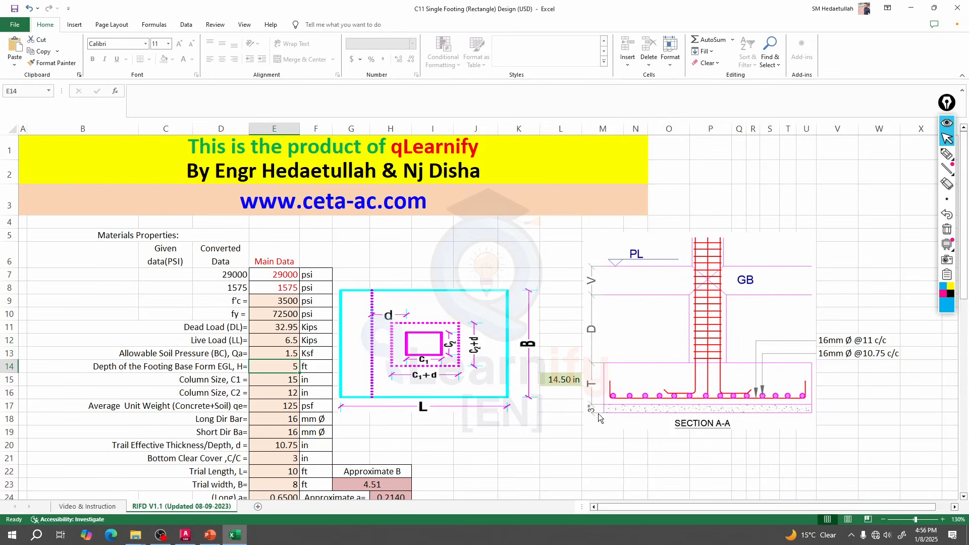
{"action": "mouse_move", "coordinate": [607, 300]}
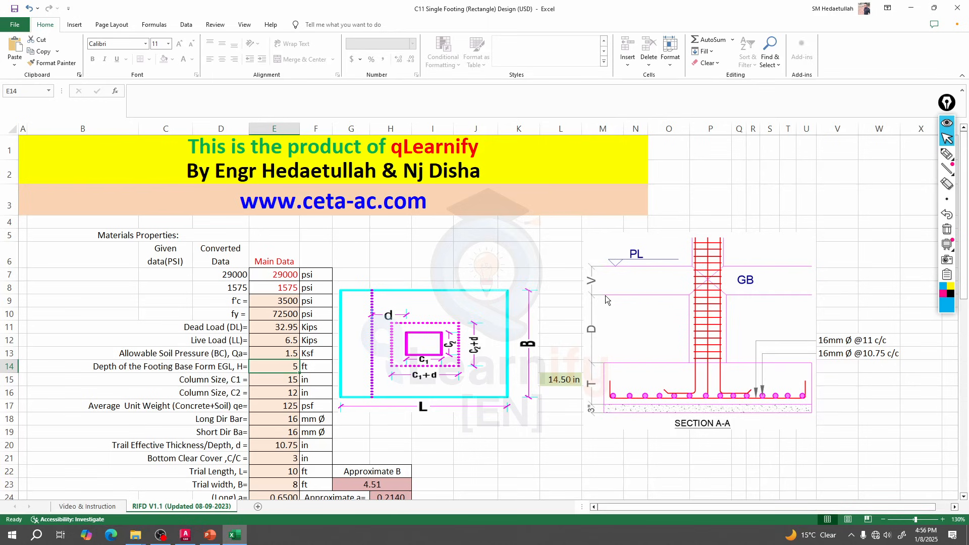
{"action": "mouse_move", "coordinate": [590, 280]}
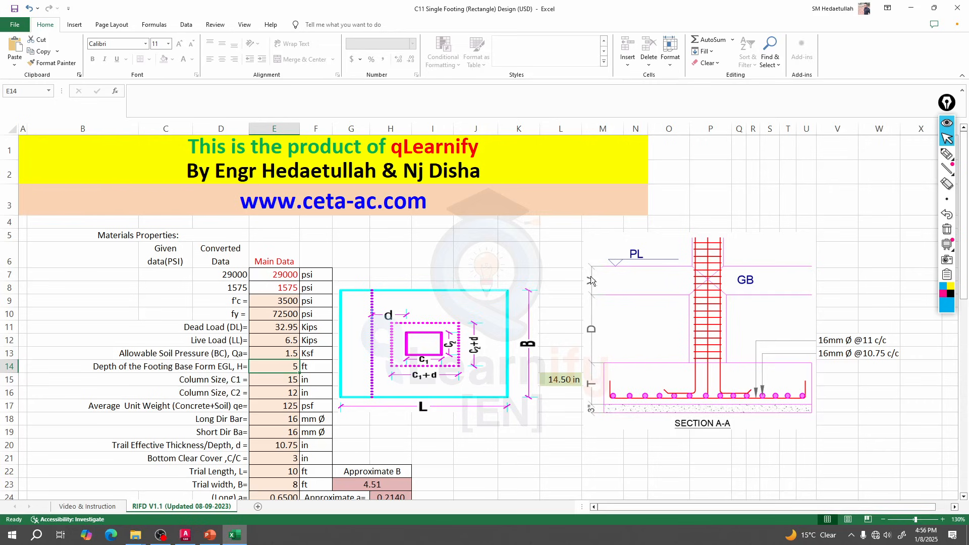
{"action": "mouse_move", "coordinate": [564, 416]}
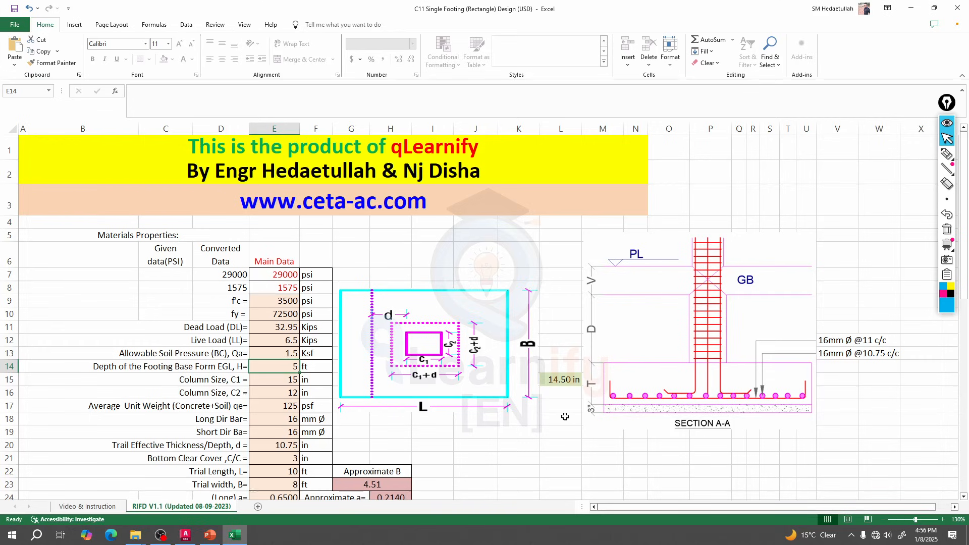
{"action": "mouse_move", "coordinate": [585, 412]}
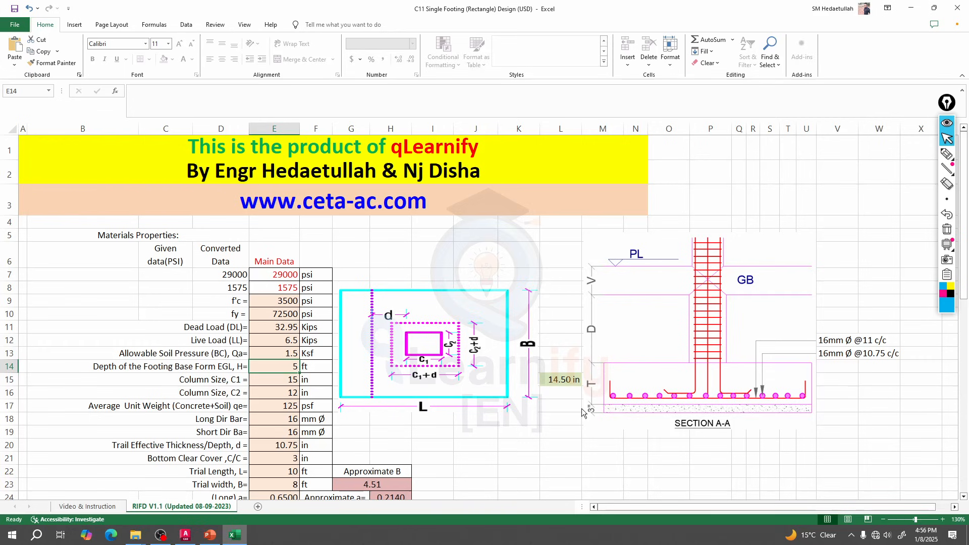
{"action": "mouse_move", "coordinate": [606, 353]}
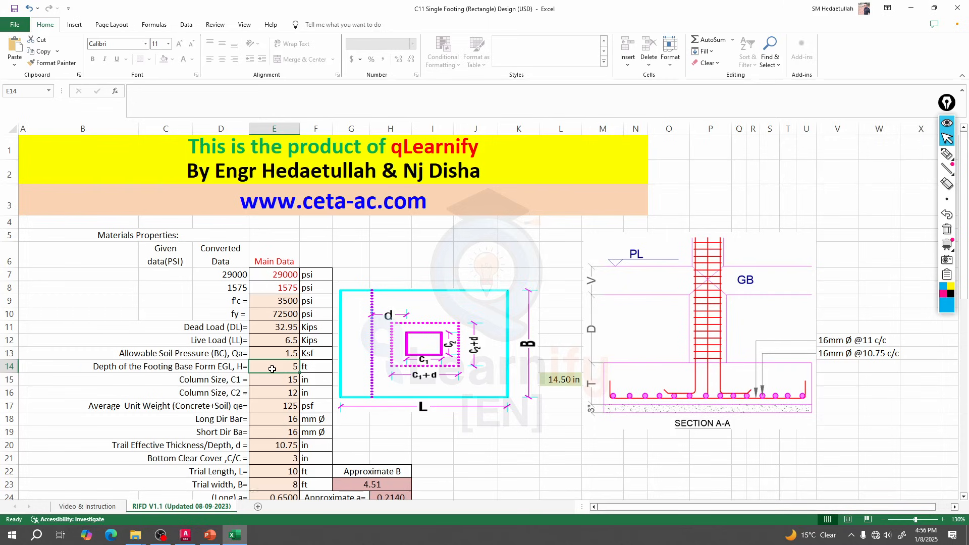
Set footing depth H to 0 ft and column size C1 to 12 in to match C2.
{"action": "type", "text": "0"}
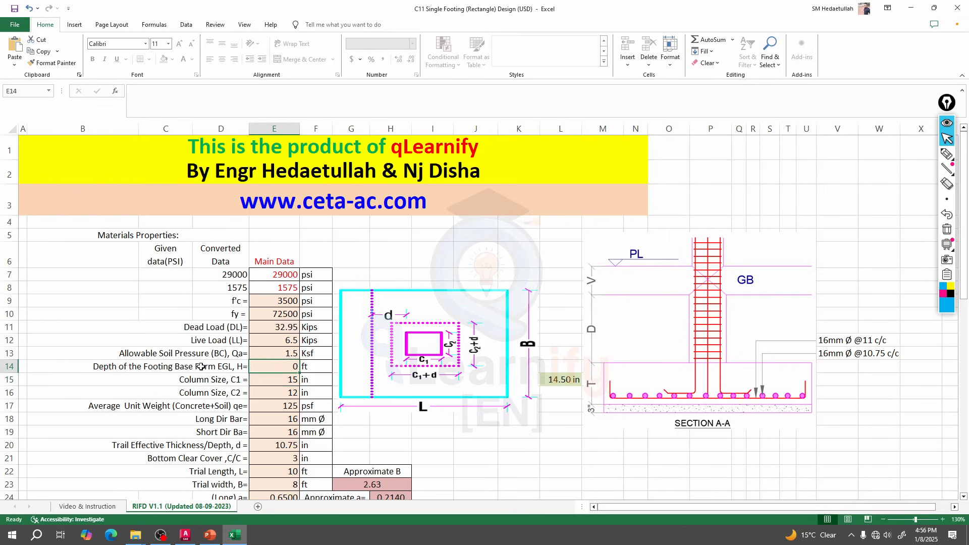
{"action": "mouse_move", "coordinate": [200, 364]}
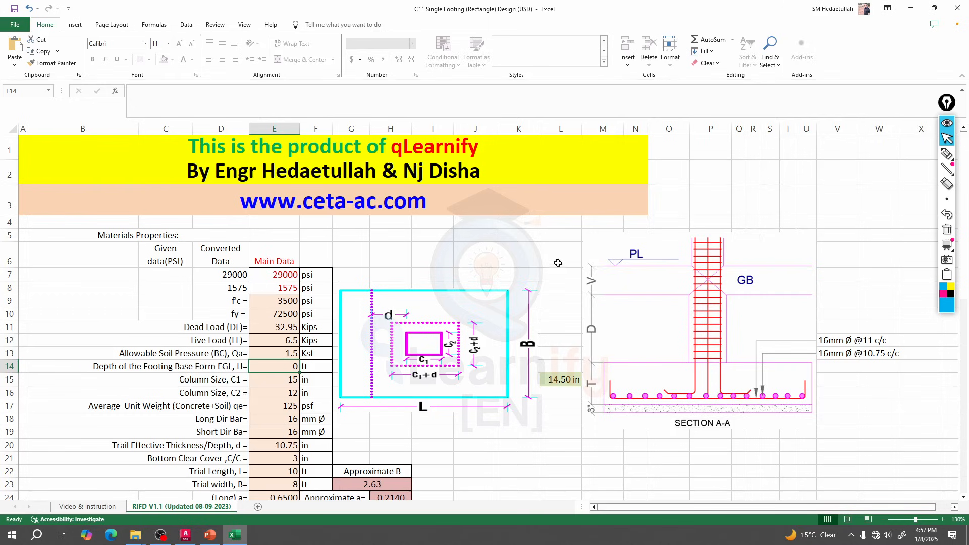
{"action": "mouse_move", "coordinate": [568, 361]}
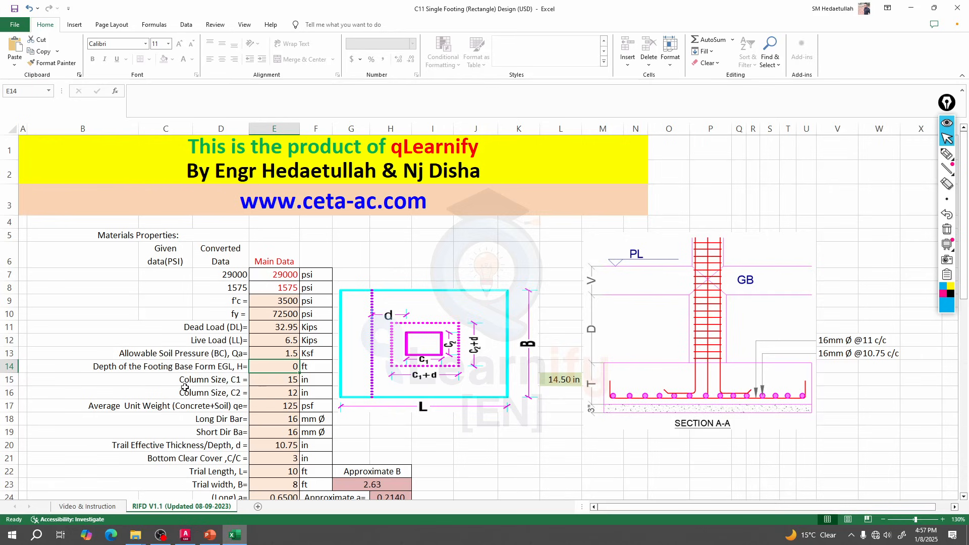
{"action": "type", "text": "1"}
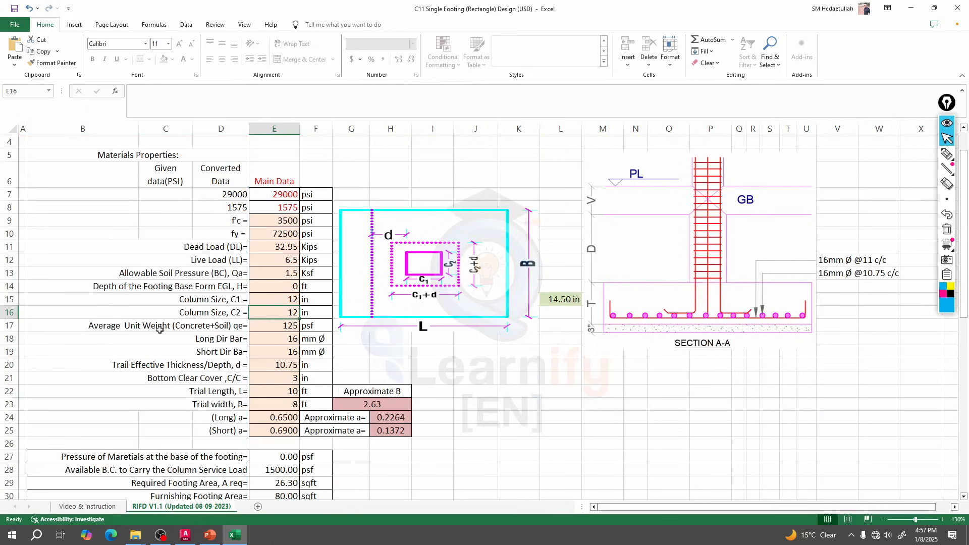
{"action": "left_click", "coordinate": [274, 326]}
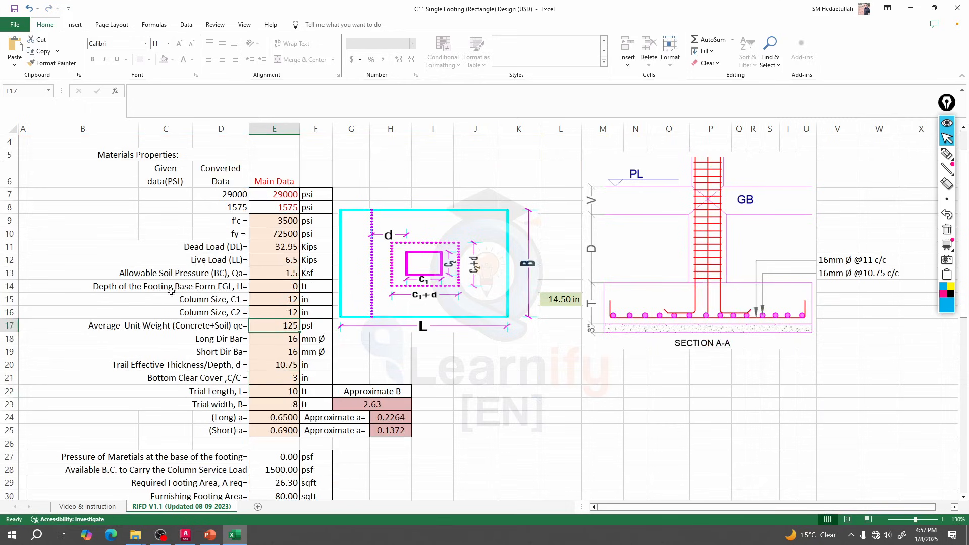
{"action": "left_click", "coordinate": [274, 285]}
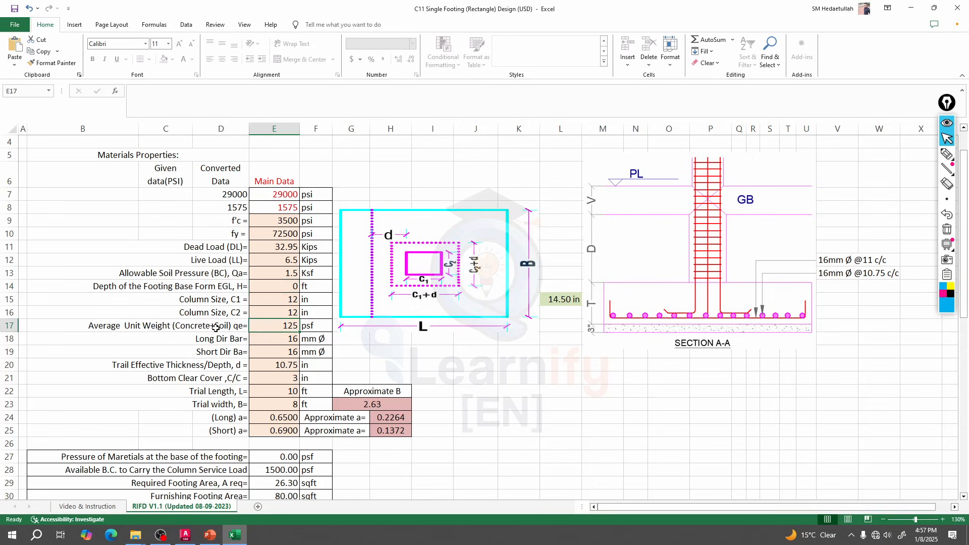
{"action": "mouse_move", "coordinate": [283, 334]}
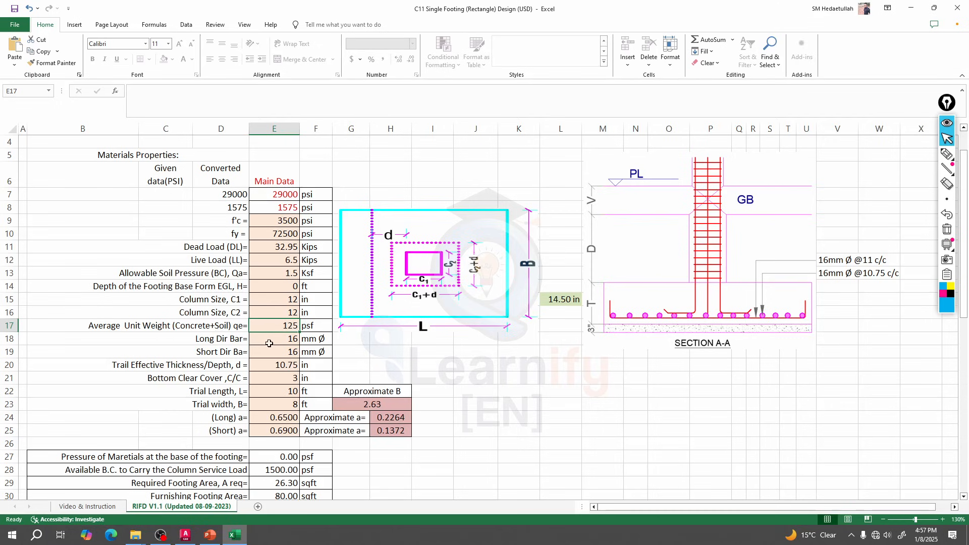
Set both long and short direction bars to 12 mm.
{"action": "left_click", "coordinate": [273, 339]}
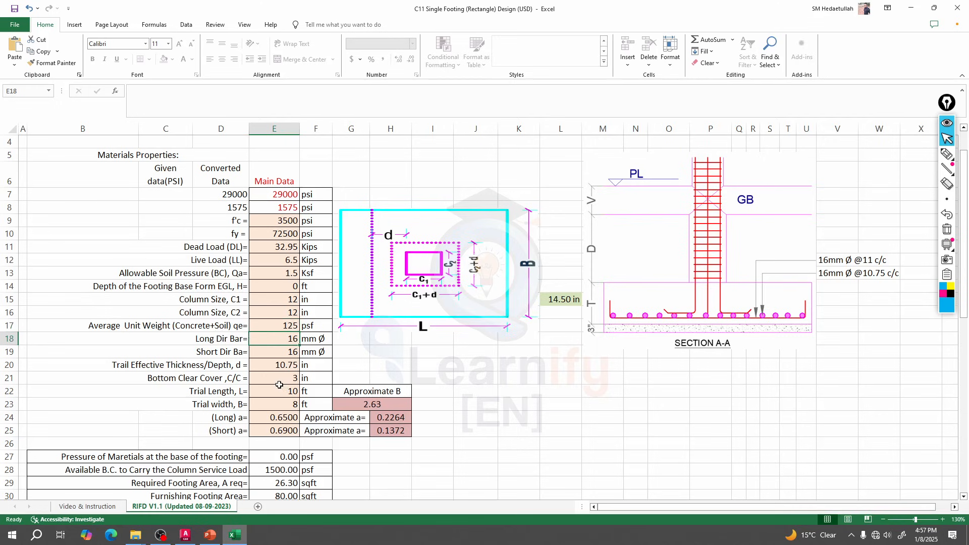
{"action": "type", "text": "12"}
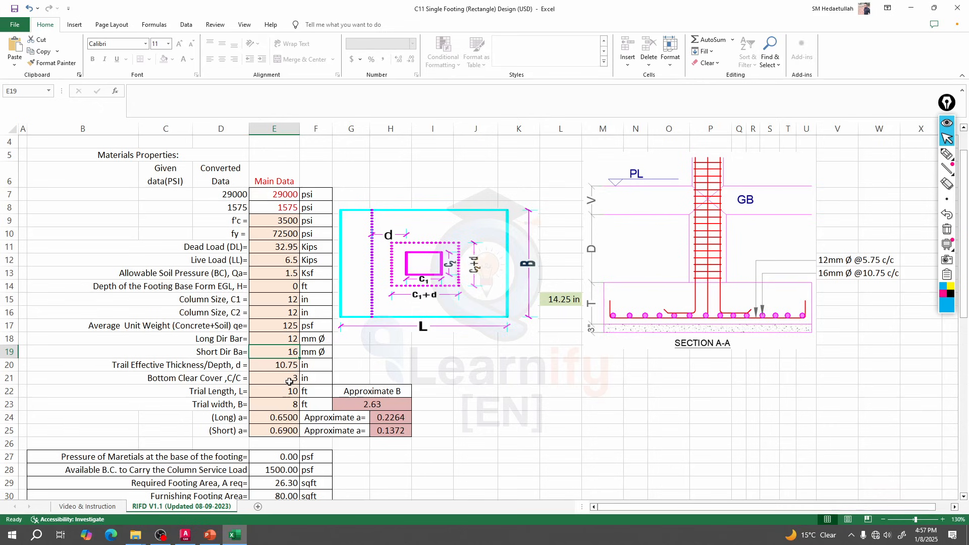
{"action": "type", "text": "12"}
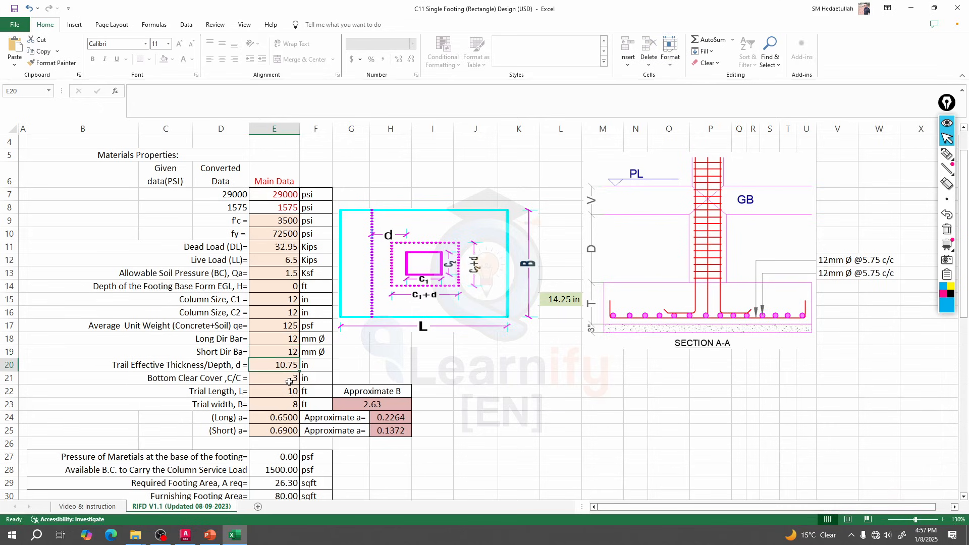
{"action": "mouse_move", "coordinate": [279, 340]}
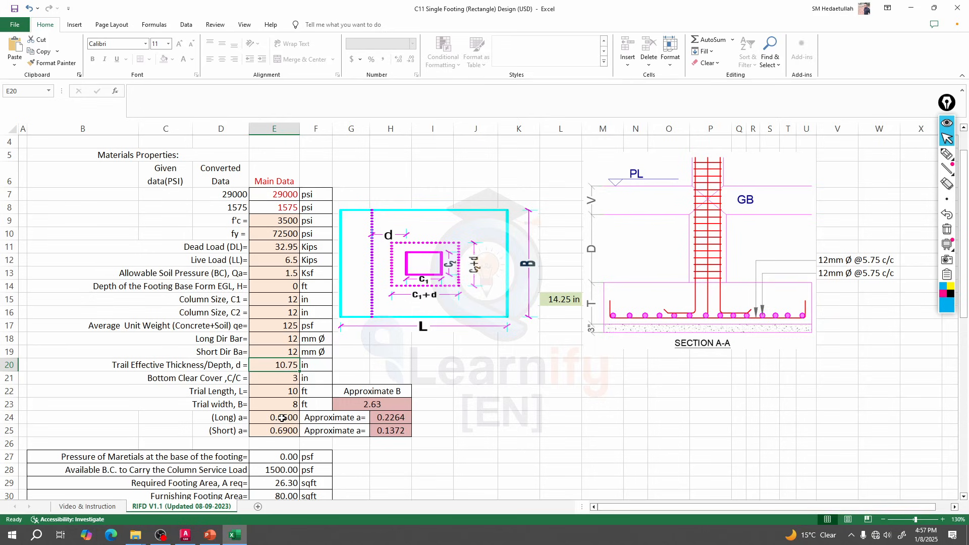
Set trial effective depth d to 8.5 in and confirm punching shear is Satisfied.
{"action": "type", "text": "8.5"}
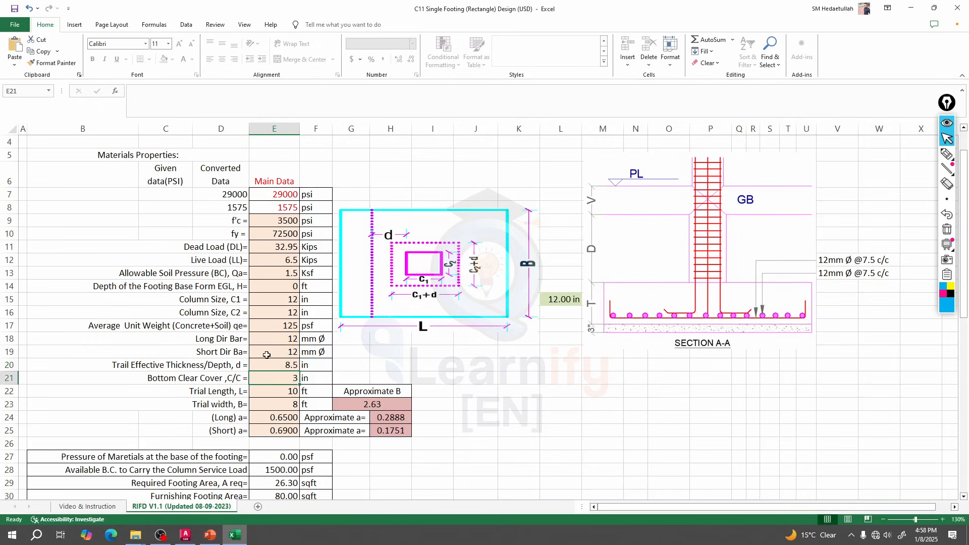
{"action": "left_click", "coordinate": [274, 364]}
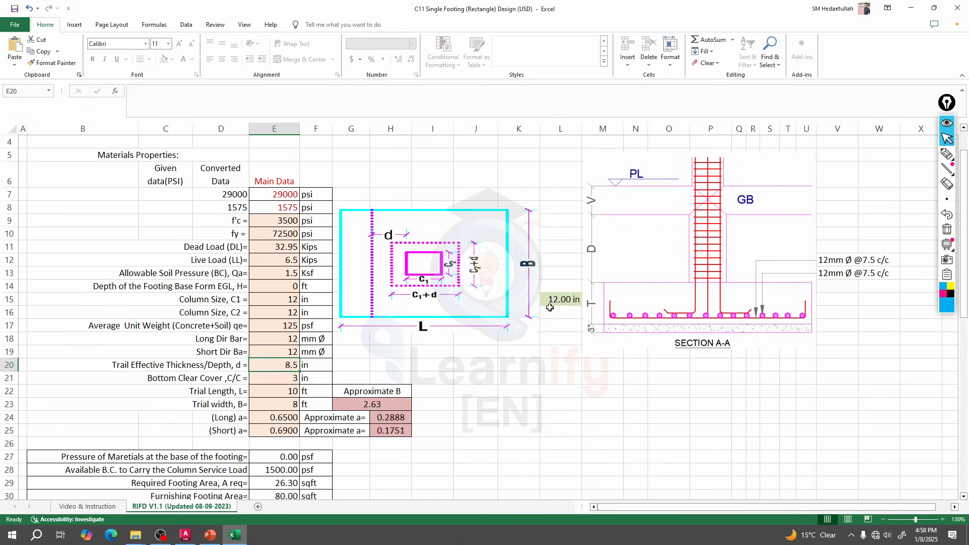
{"action": "scroll", "scroll_direction": "down", "scroll_amount": 3}
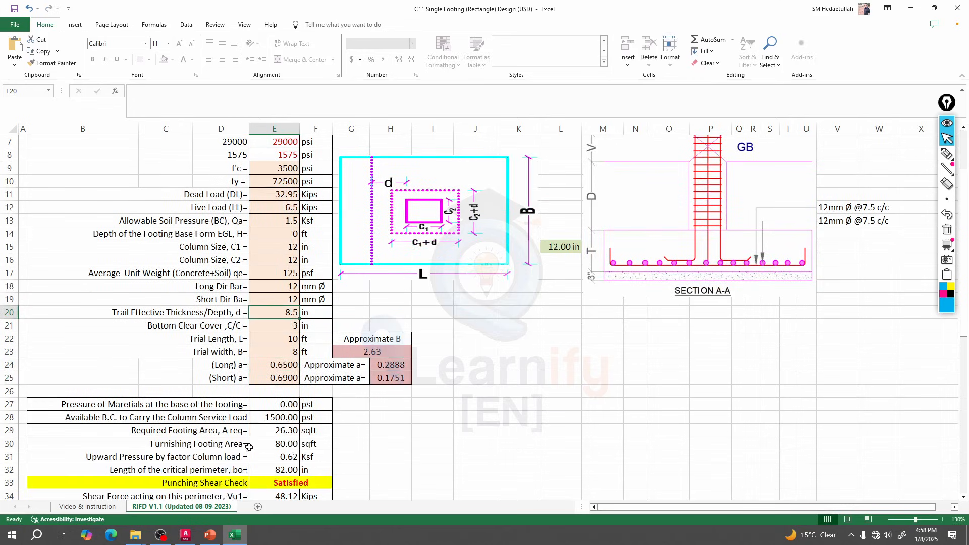
{"action": "left_click", "coordinate": [274, 351]}
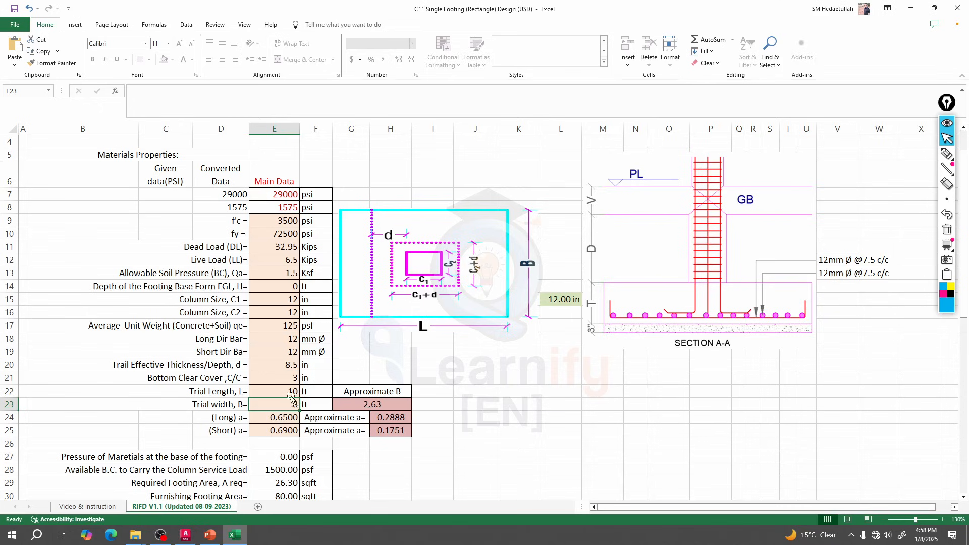
Set trial length 5.5 ft and width 5 ft, then review the punching and one-way shear checks.
{"action": "left_click", "coordinate": [274, 391]}
{"action": "type", "text": "6"}
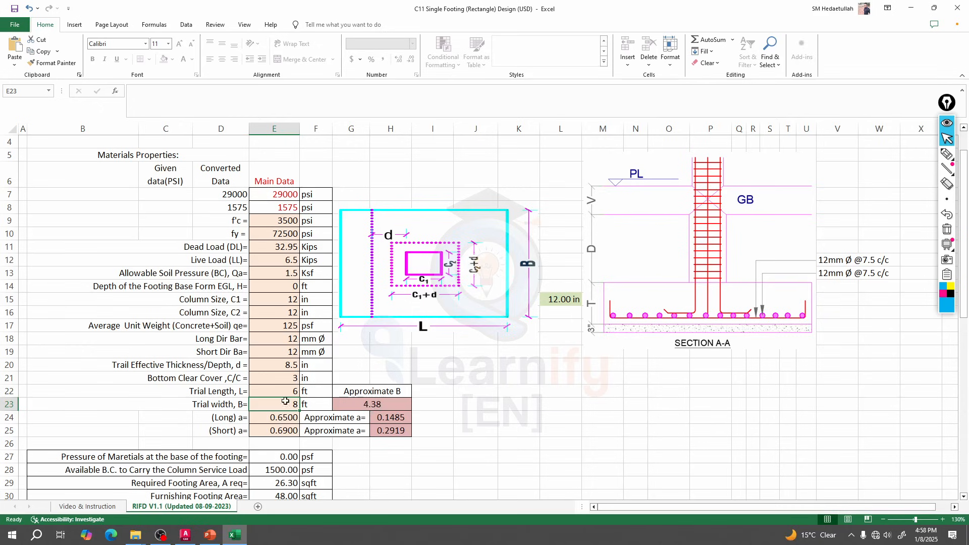
{"action": "left_click", "coordinate": [274, 391]}
{"action": "type", "text": "5."}
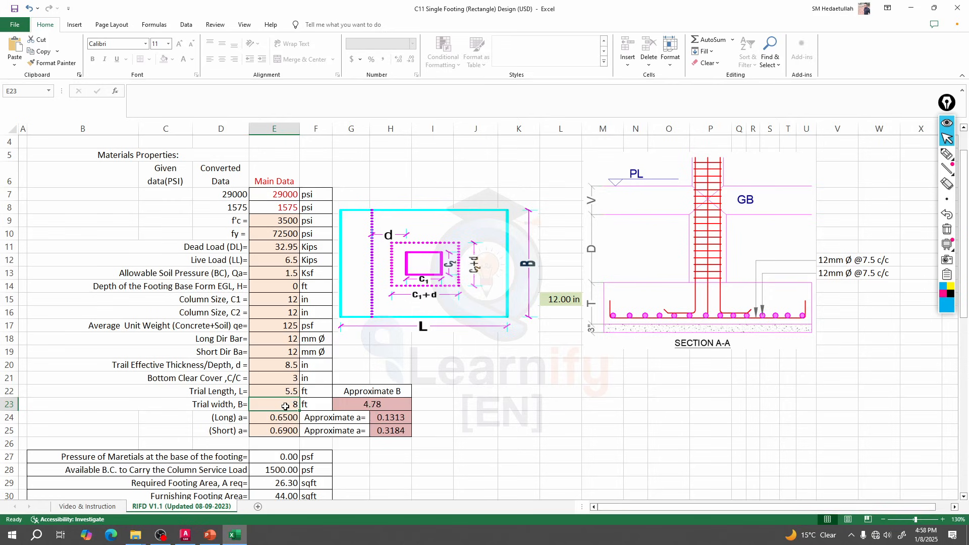
{"action": "type", "text": "5"}
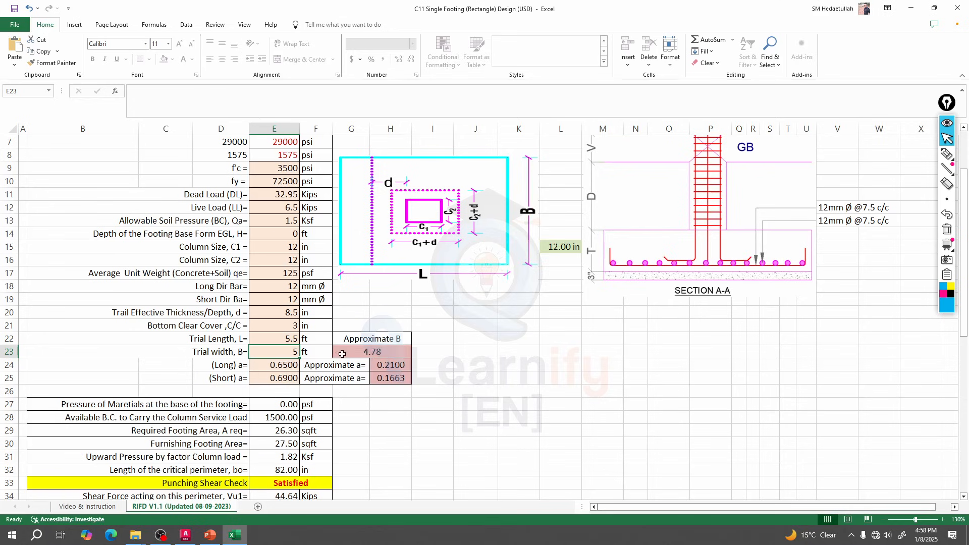
{"action": "scroll", "scroll_direction": "down", "scroll_amount": 3}
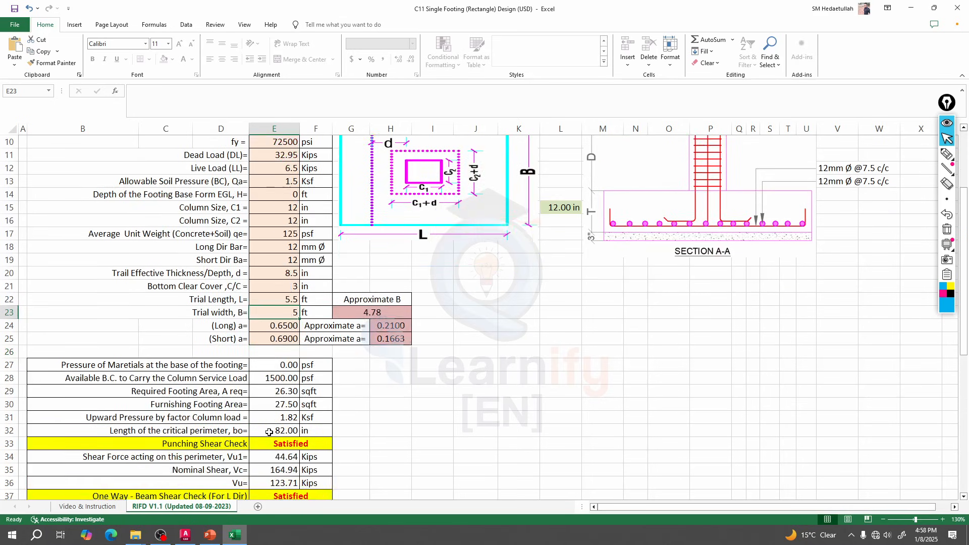
{"action": "scroll", "scroll_direction": "down", "scroll_amount": 3}
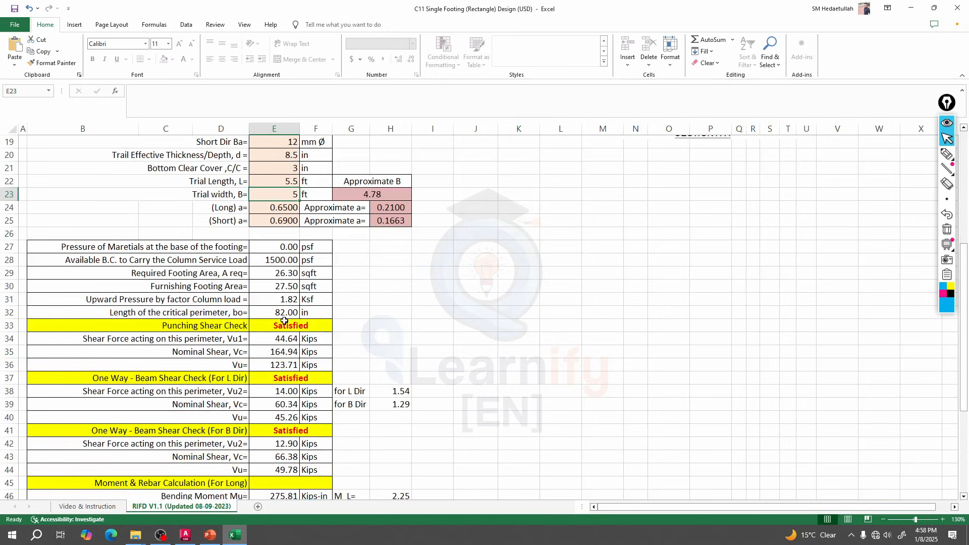
{"action": "mouse_move", "coordinate": [279, 377]}
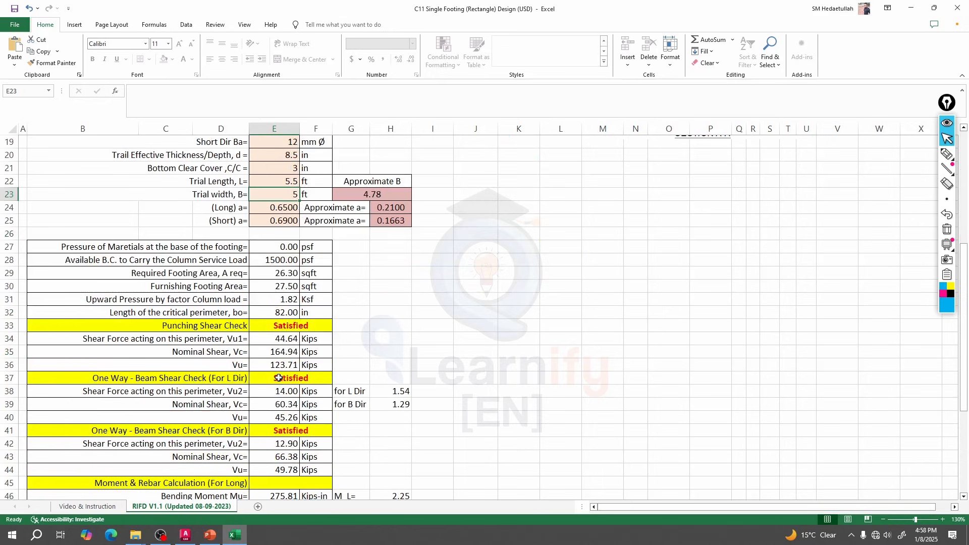
{"action": "mouse_move", "coordinate": [259, 368]}
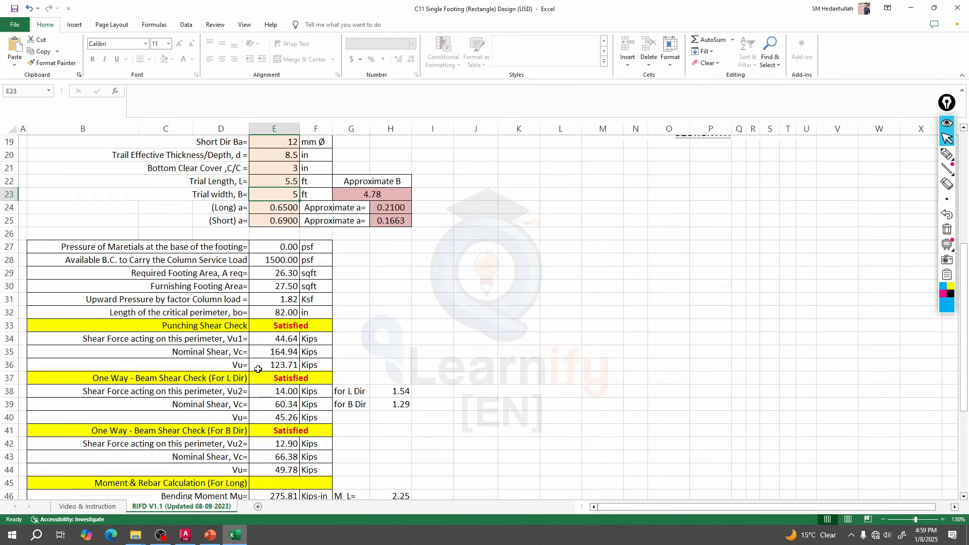
{"action": "mouse_move", "coordinate": [302, 321]}
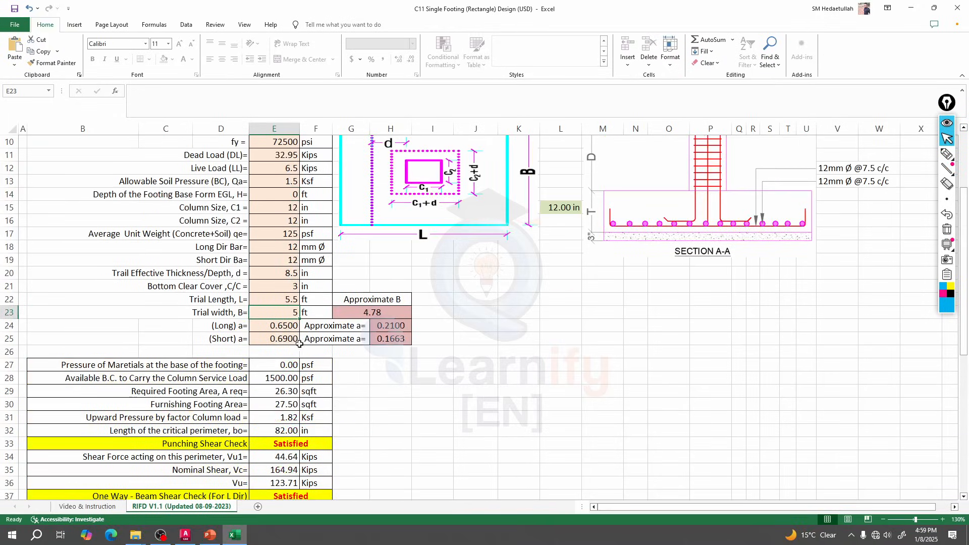
Iterate long and short a values until they converge at 0.2044 and 0.1611 with shear still Satisfied.
{"action": "left_click", "coordinate": [274, 326]}
{"action": "type", "text": "0.210"}
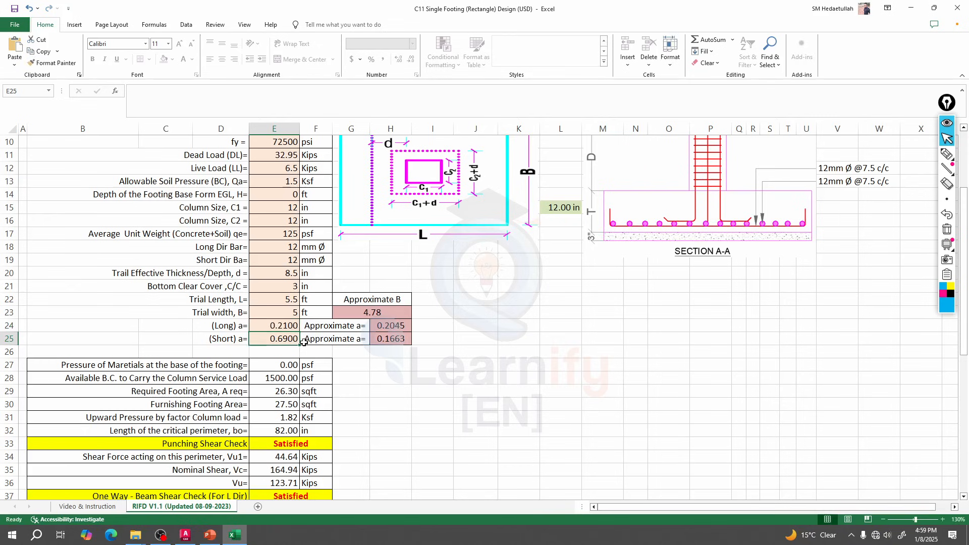
{"action": "type", "text": "0"}
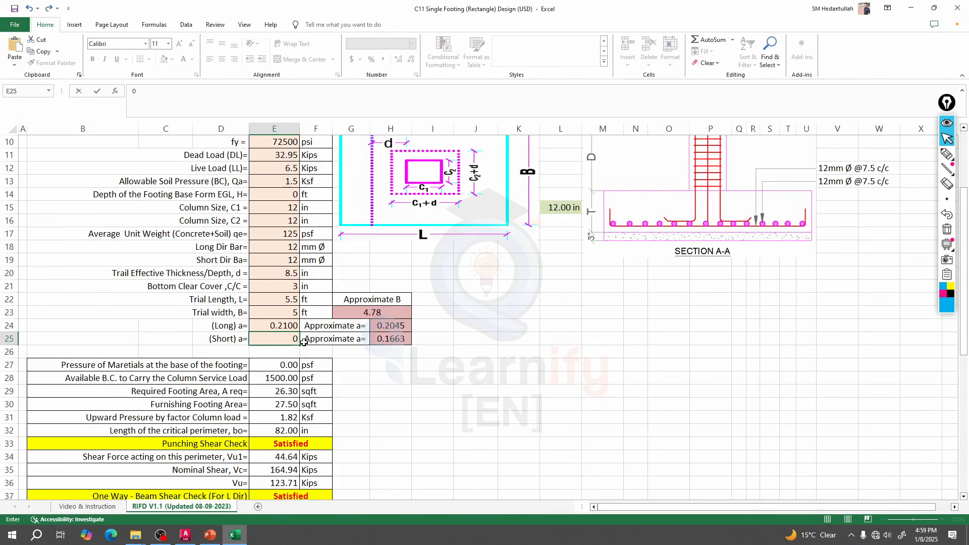
{"action": "type", "text": "0.1663"}
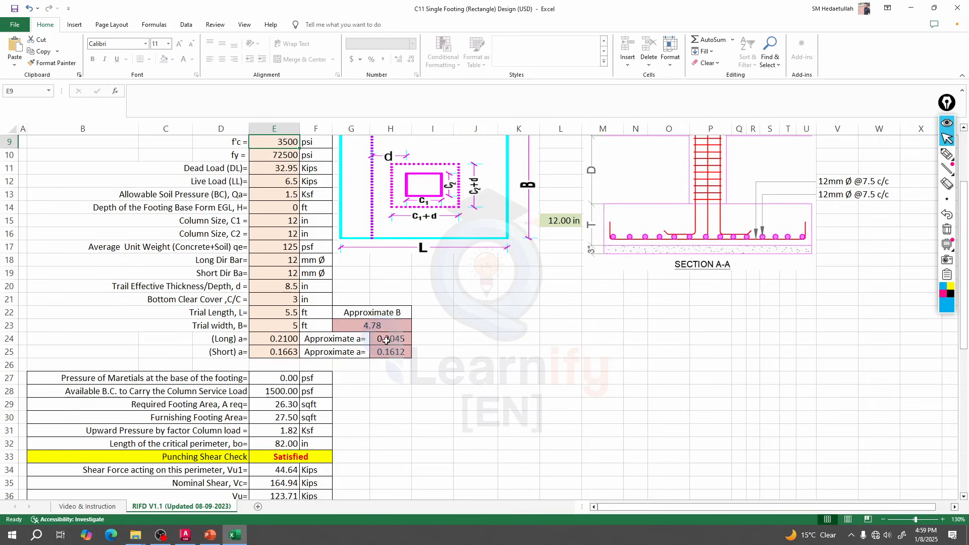
{"action": "left_click", "coordinate": [274, 338]}
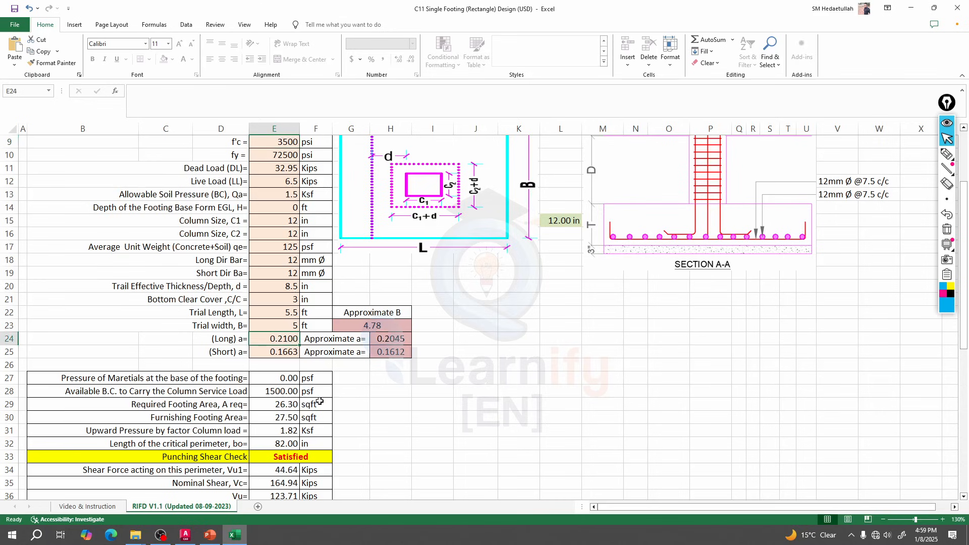
{"action": "type", "text": "0.20"}
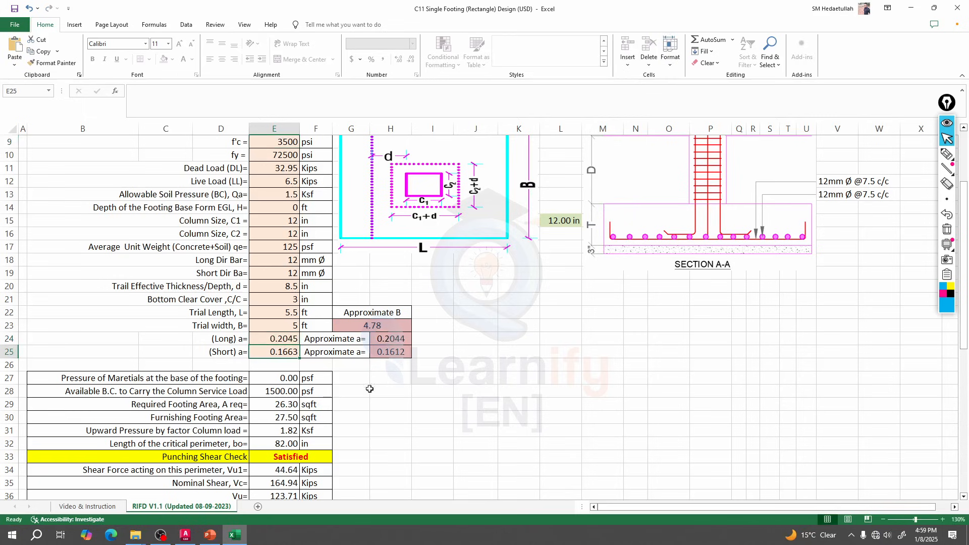
{"action": "left_click", "coordinate": [273, 338]}
{"action": "type", "text": "0.2044"}
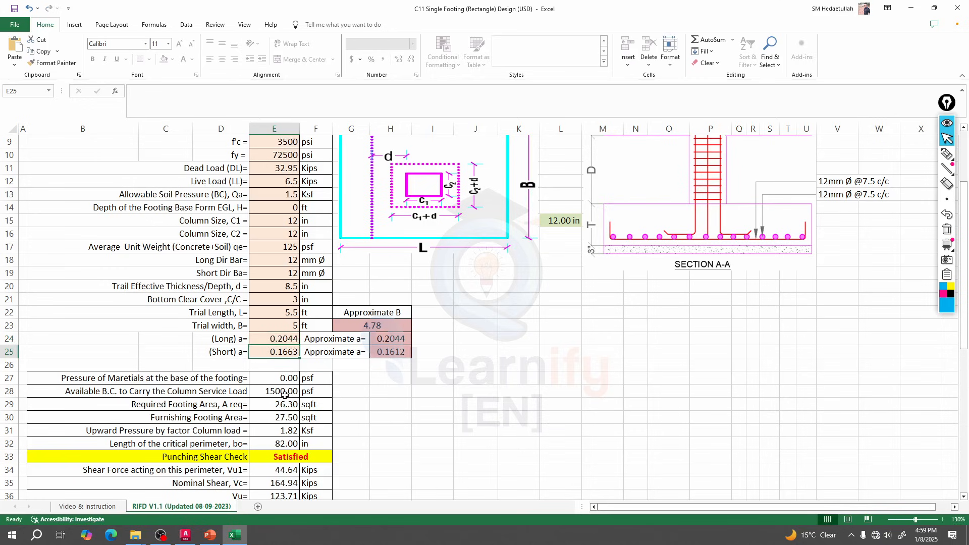
{"action": "type", "text": "0.16"}
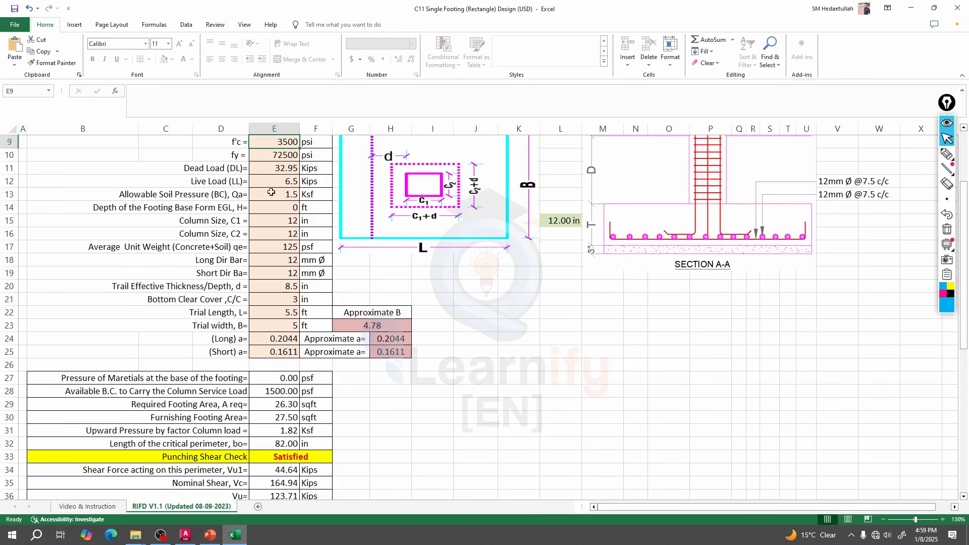
{"action": "scroll", "scroll_direction": "down", "scroll_amount": 3}
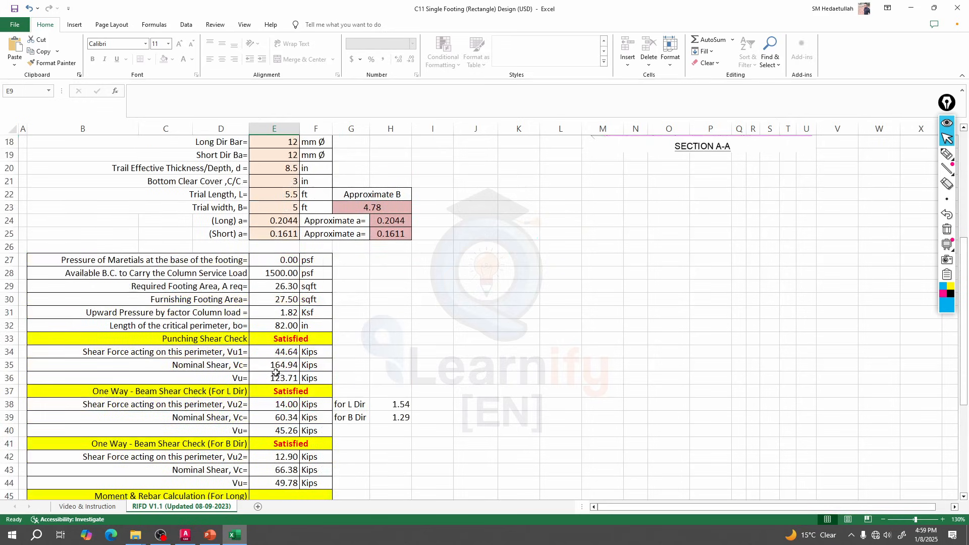
{"action": "scroll", "scroll_direction": "down", "scroll_amount": 3}
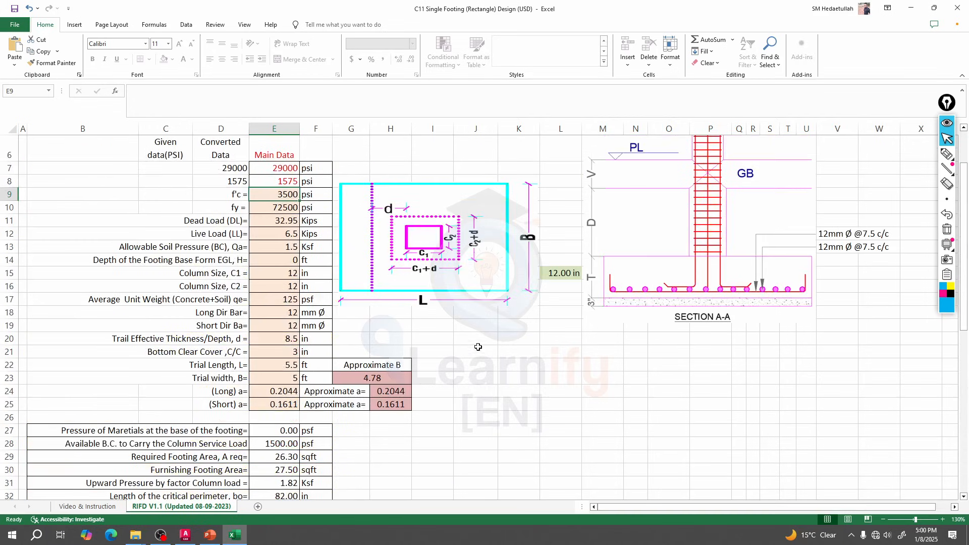
{"action": "mouse_move", "coordinate": [556, 277]}
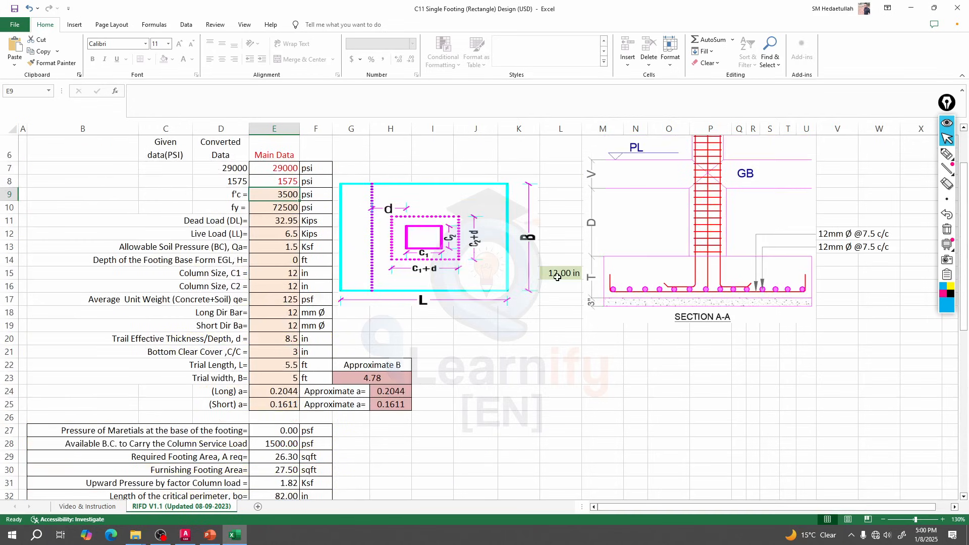
{"action": "mouse_move", "coordinate": [557, 279]}
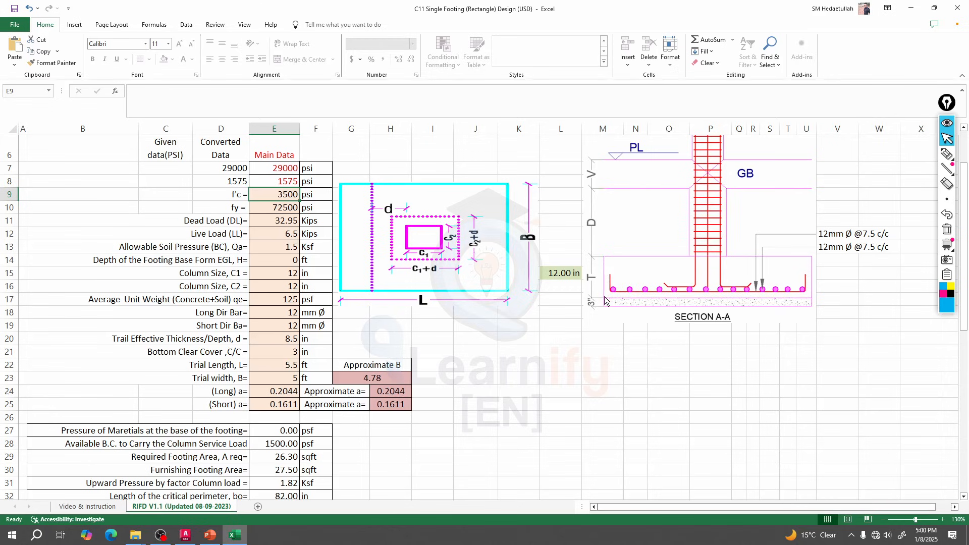
{"action": "mouse_move", "coordinate": [785, 260]}
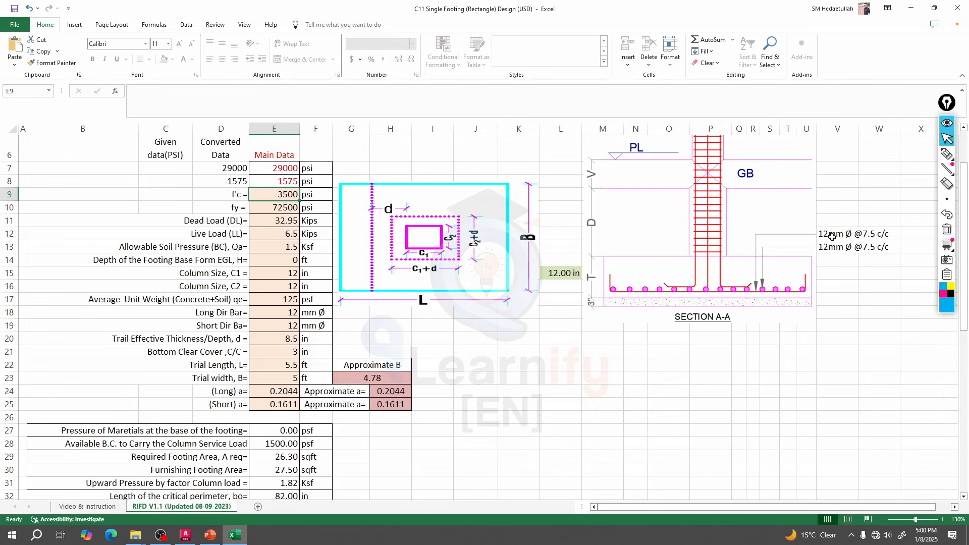
{"action": "mouse_move", "coordinate": [856, 235]}
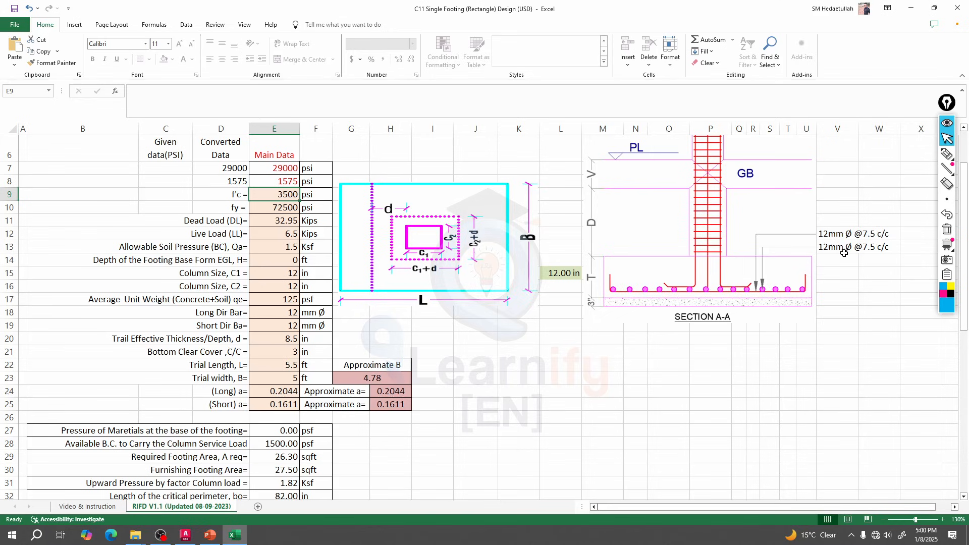
{"action": "mouse_move", "coordinate": [859, 253]}
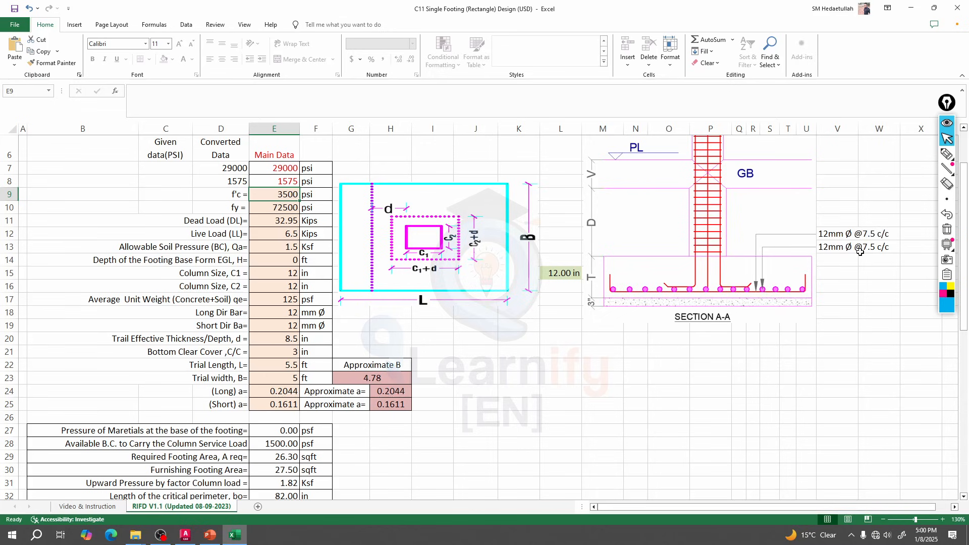
{"action": "mouse_move", "coordinate": [878, 253]}
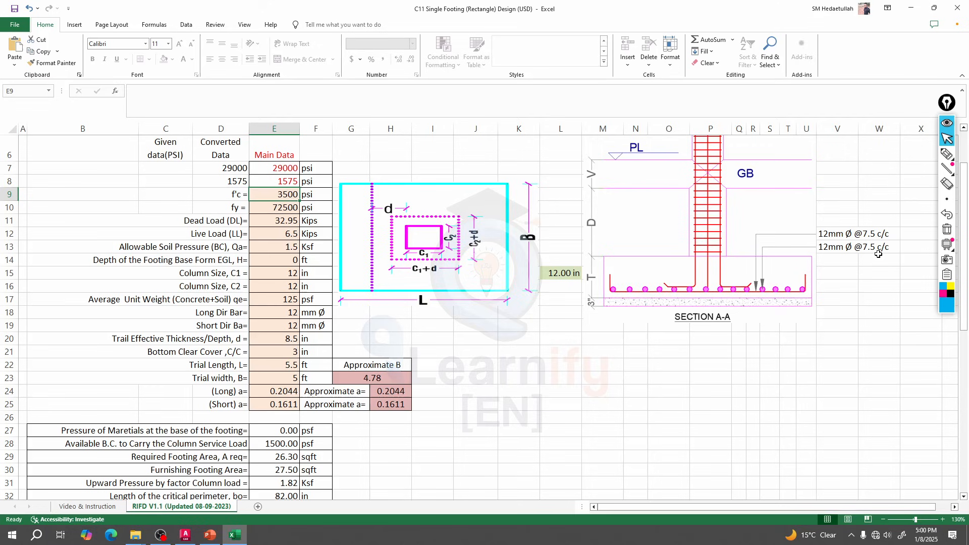
{"action": "mouse_move", "coordinate": [746, 282]}
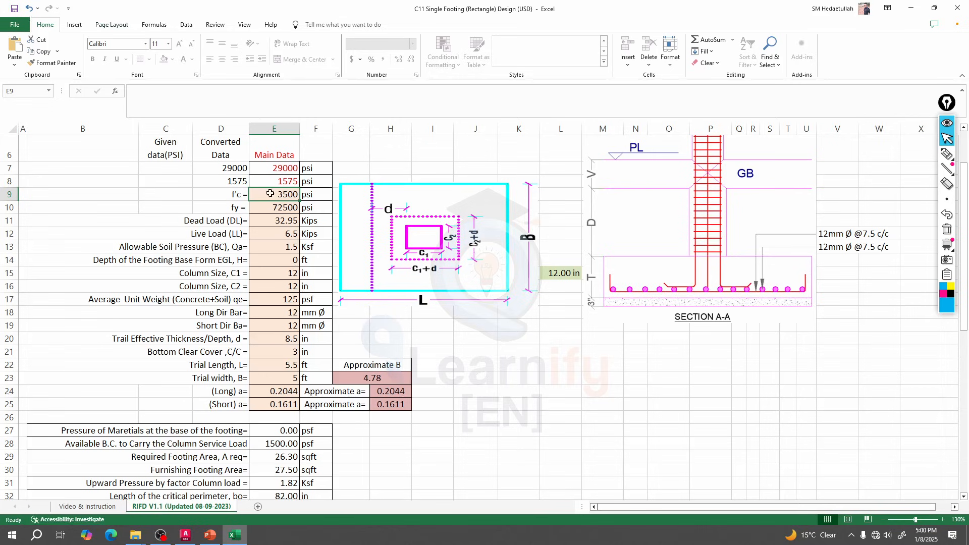
Open the C10 Single Footing (Square) Design workbook from the design folder.
{"action": "left_click", "coordinate": [209, 535]}
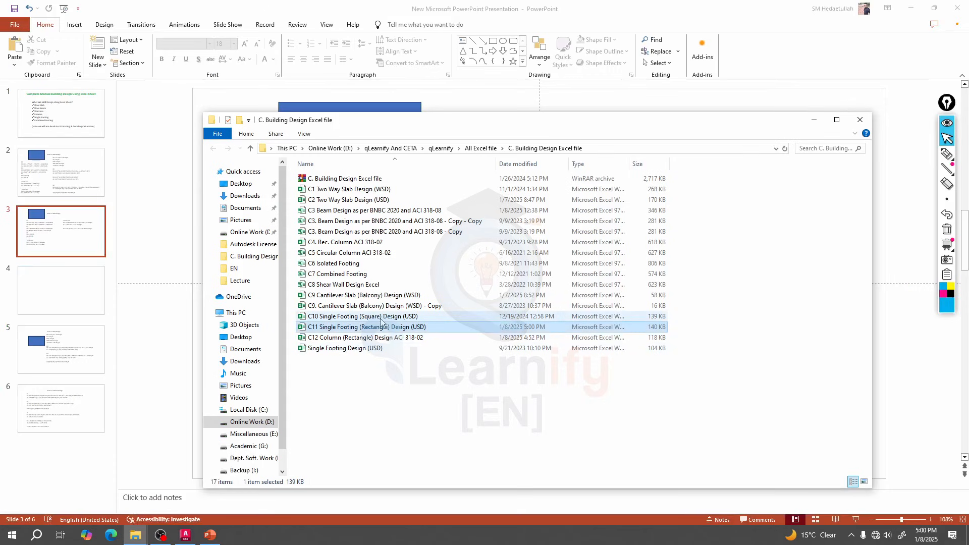
{"action": "left_click", "coordinate": [363, 316]}
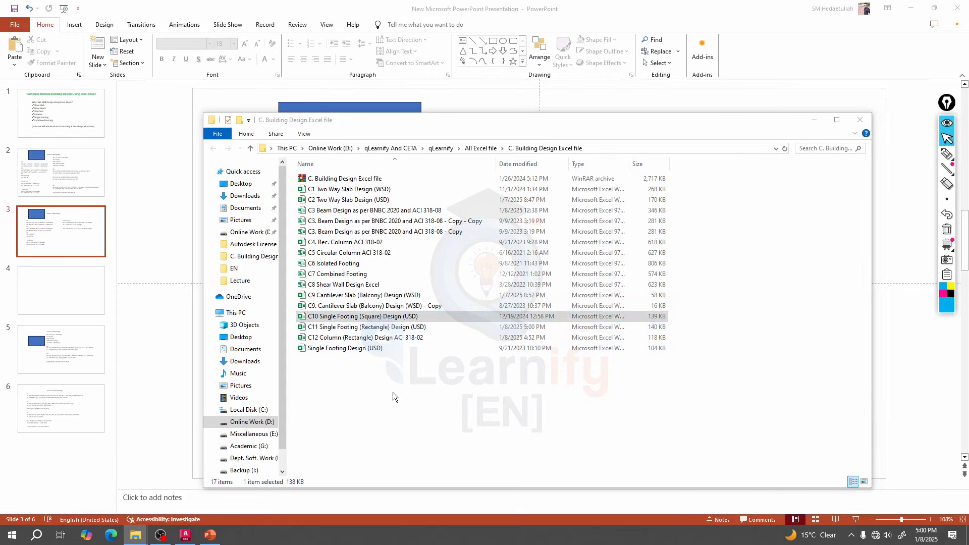
{"action": "double_click", "coordinate": [363, 315]}
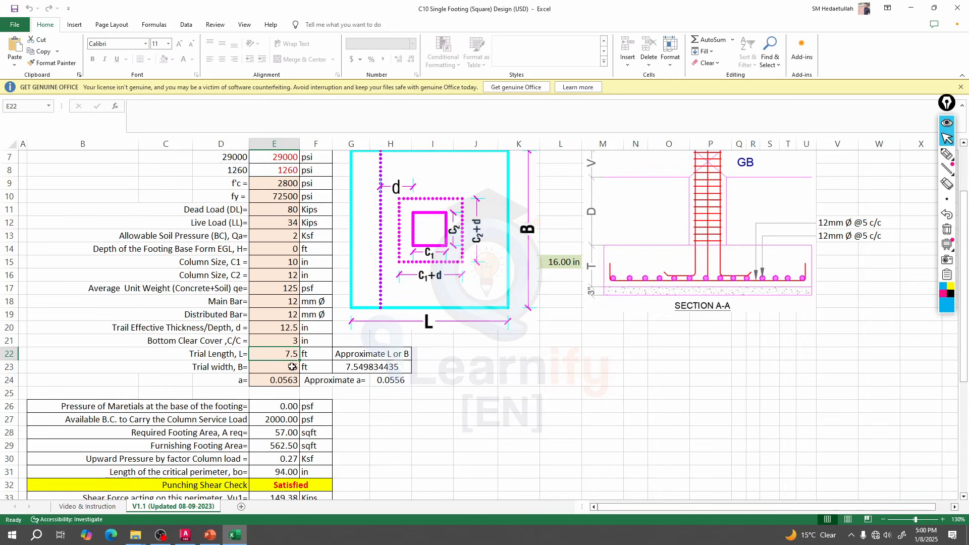
Set the square footing trial width in E23 to 7.5 ft.
{"action": "left_click", "coordinate": [273, 366]}
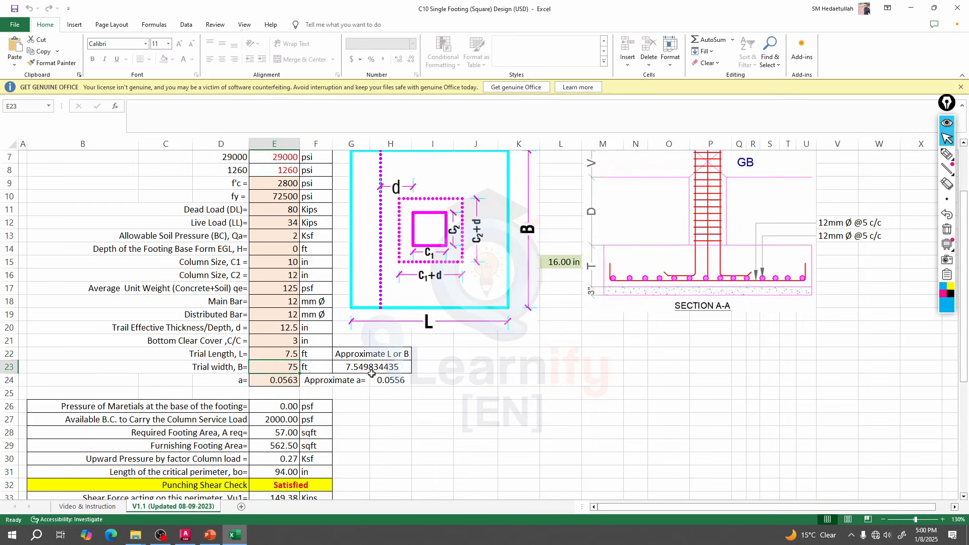
{"action": "left_click", "coordinate": [273, 354]}
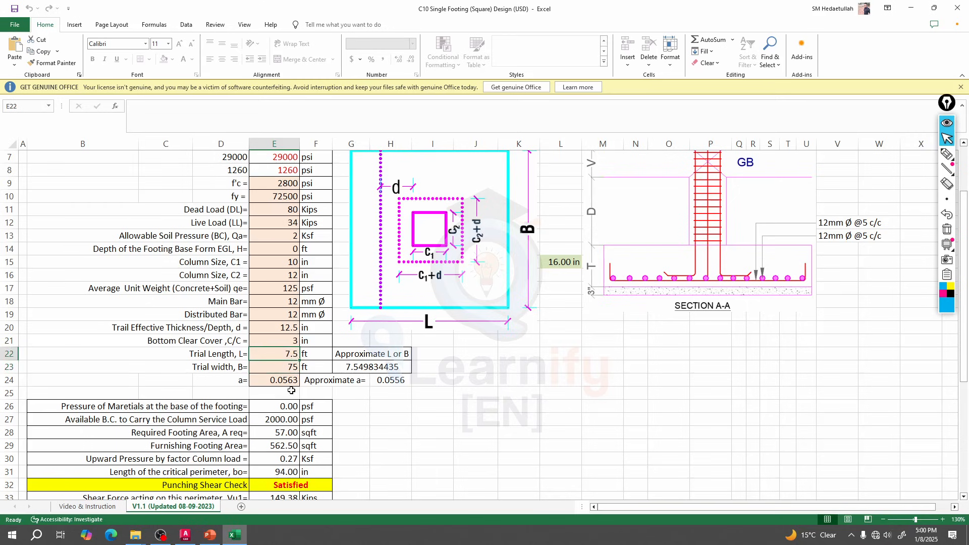
{"action": "left_click", "coordinate": [274, 367]}
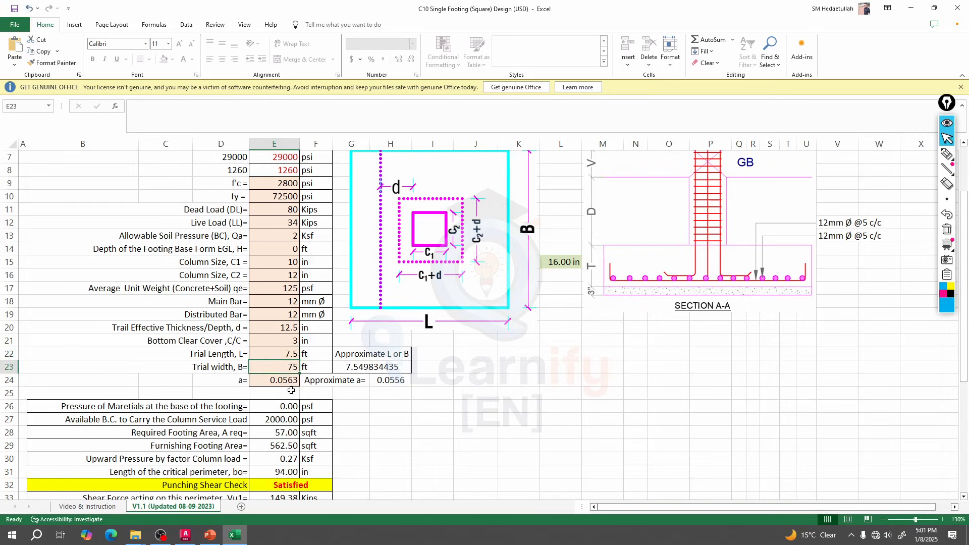
{"action": "type", "text": "7.5"}
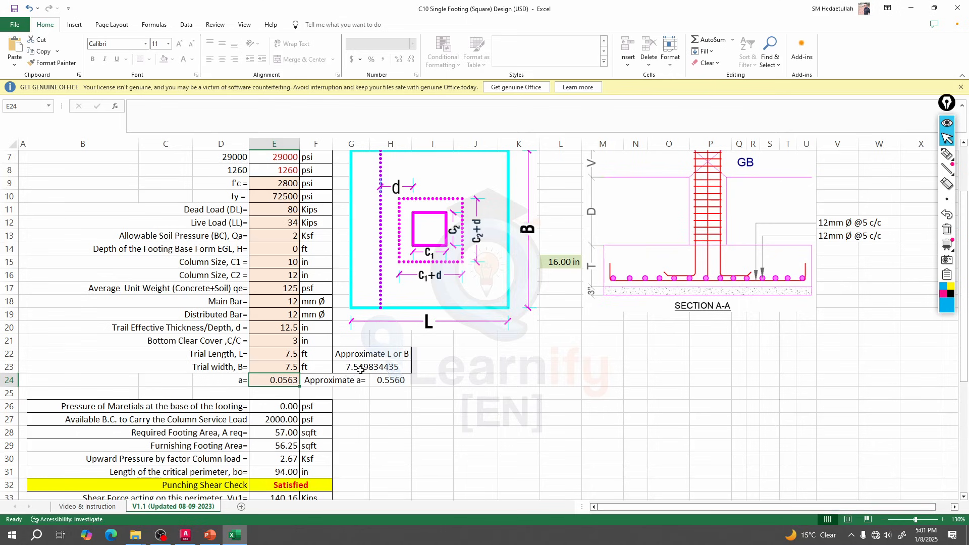
{"action": "mouse_move", "coordinate": [352, 372]}
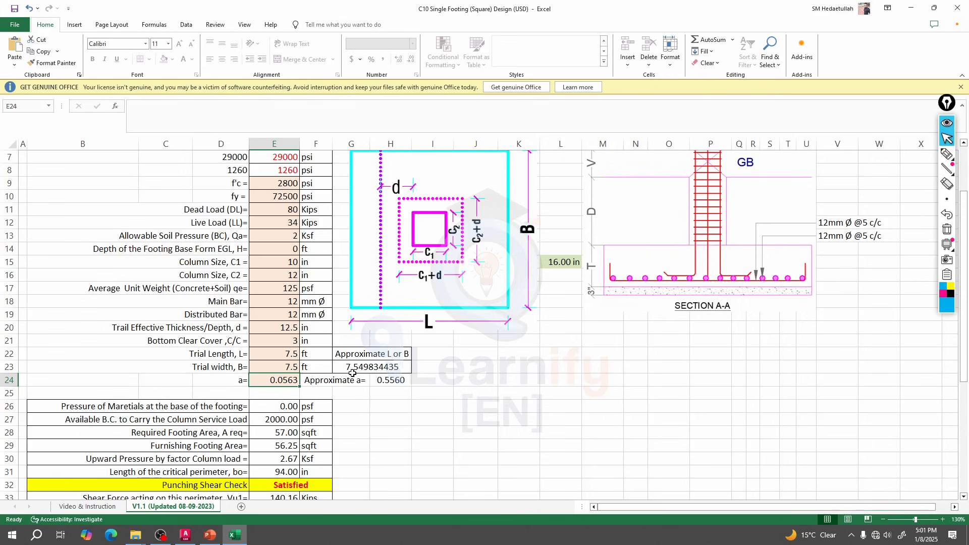
Refine the trial length in E22 to 7.52 then 7.54 ft, matching the approximate 7.55.
{"action": "left_click", "coordinate": [274, 353]}
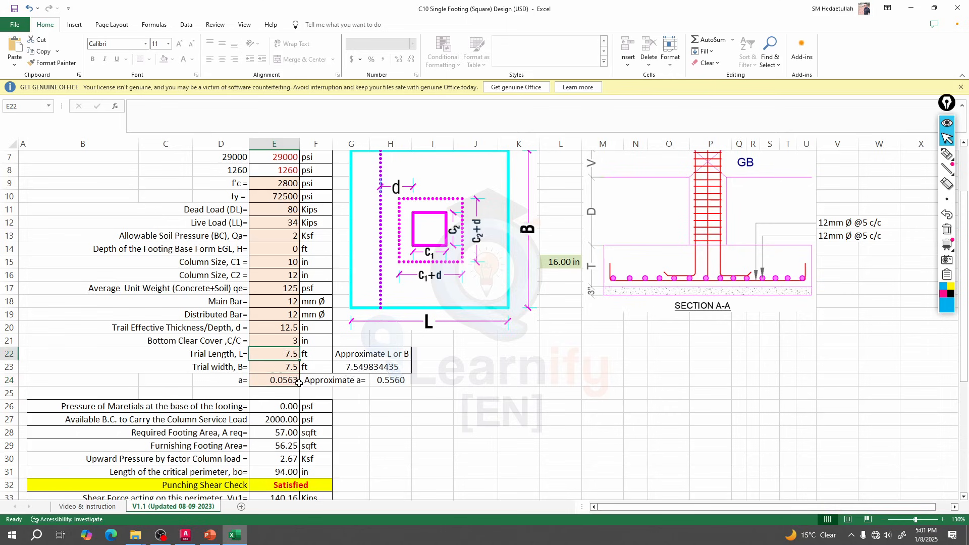
{"action": "type", "text": "7."}
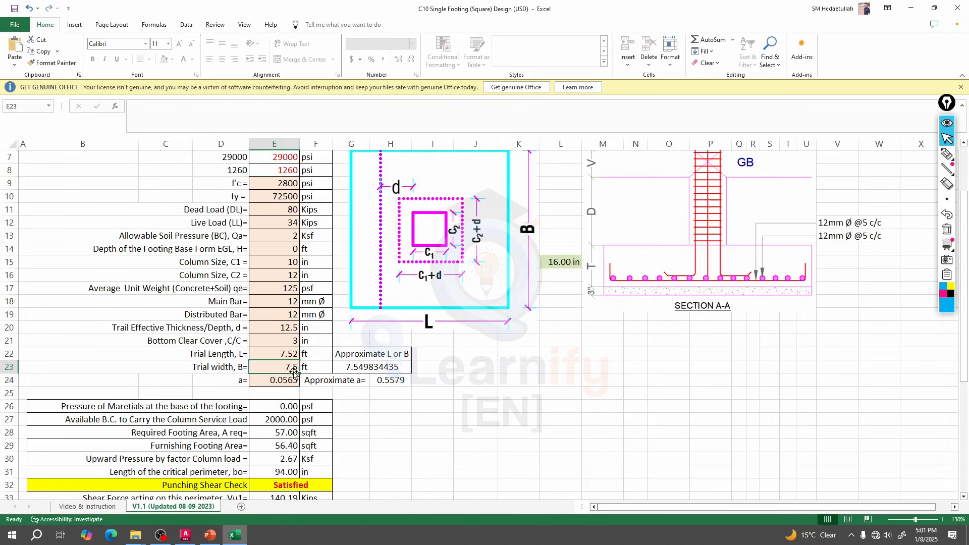
{"action": "left_click", "coordinate": [275, 353]}
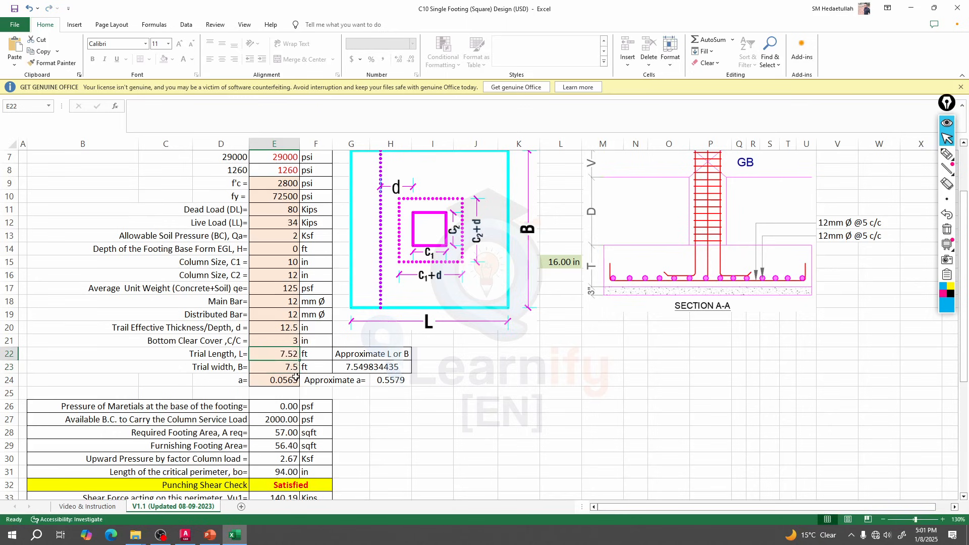
{"action": "type", "text": "7.54"}
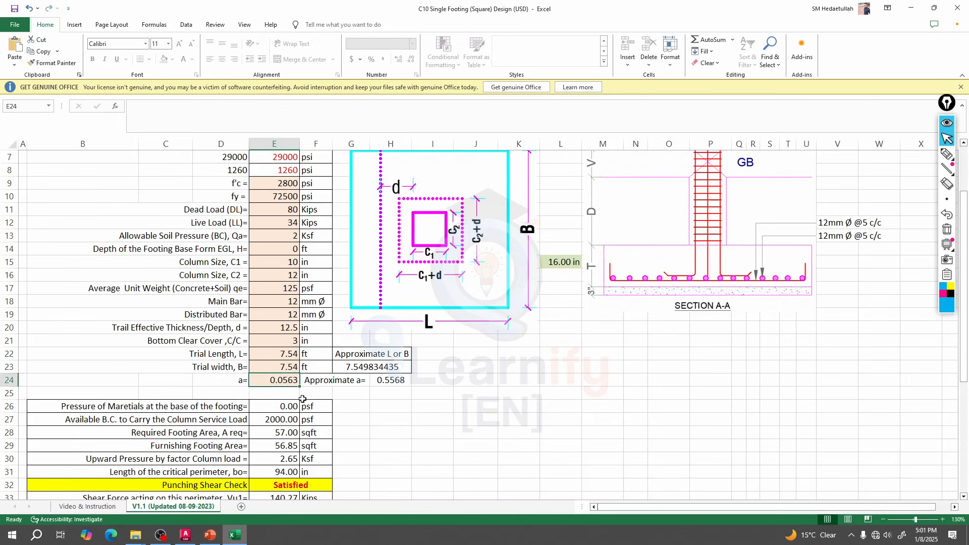
{"action": "mouse_move", "coordinate": [460, 421]}
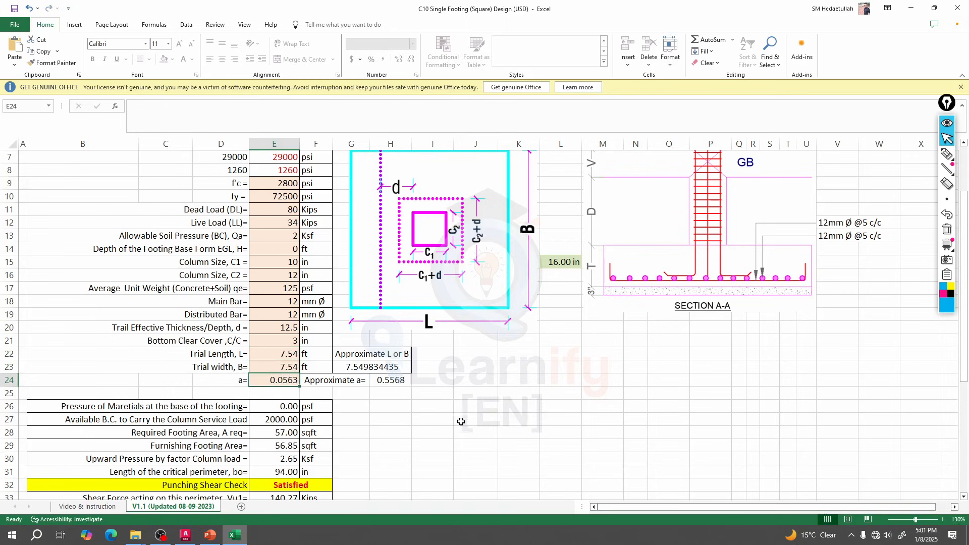
{"action": "mouse_move", "coordinate": [267, 355]}
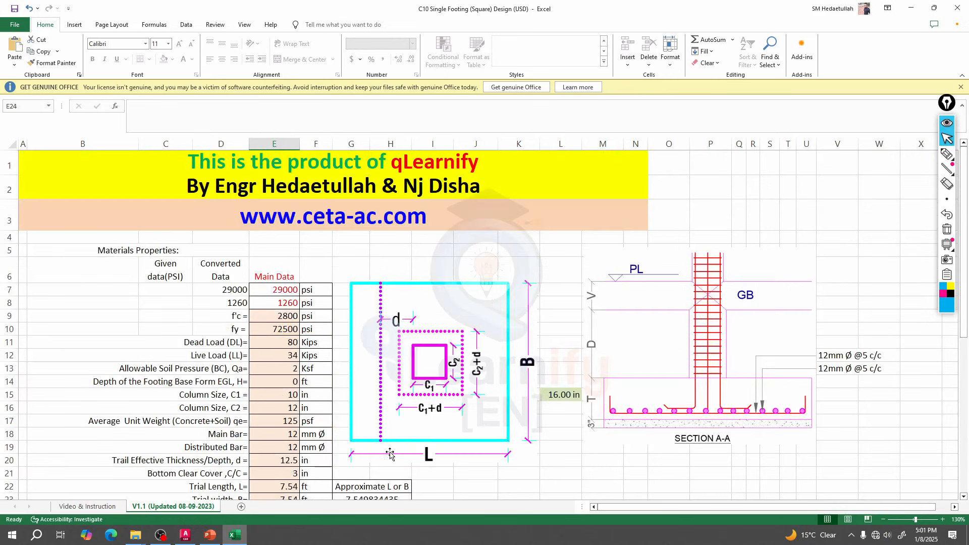
{"action": "mouse_move", "coordinate": [524, 366]}
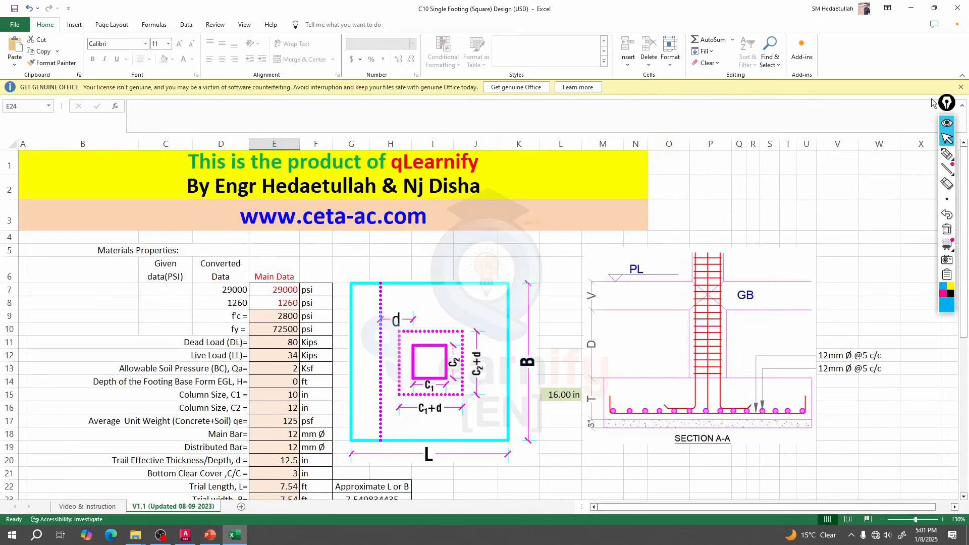
{"action": "scroll", "scroll_direction": "down", "scroll_amount": 3}
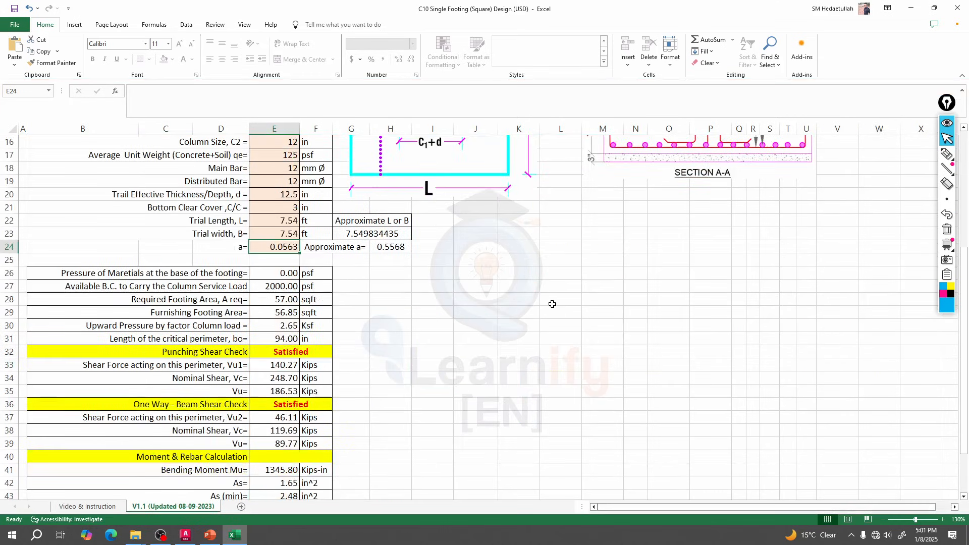